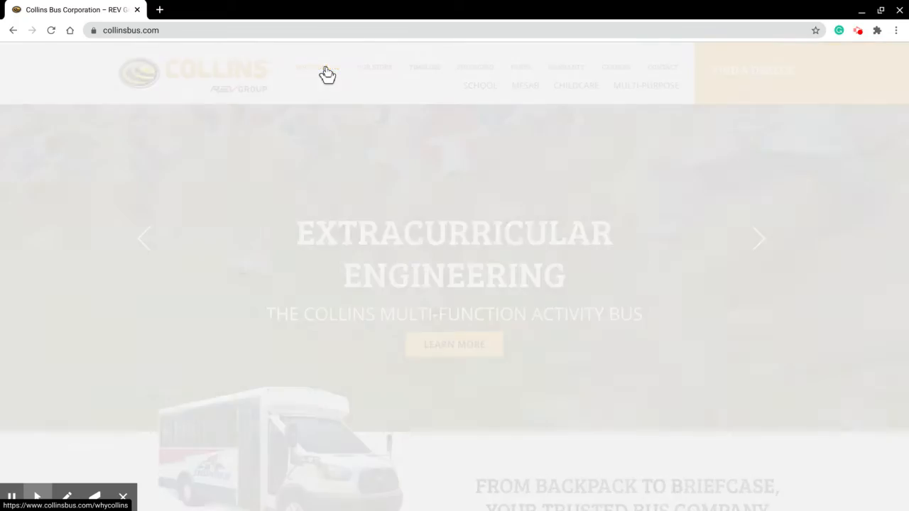
Step: Go to the Why Collins page and read its safety introduction
click(318, 67)
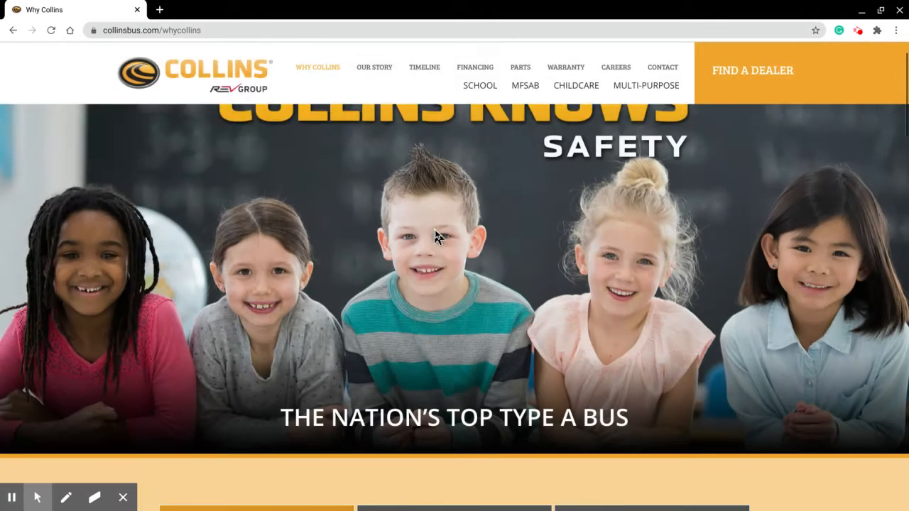
scroll(down, 3)
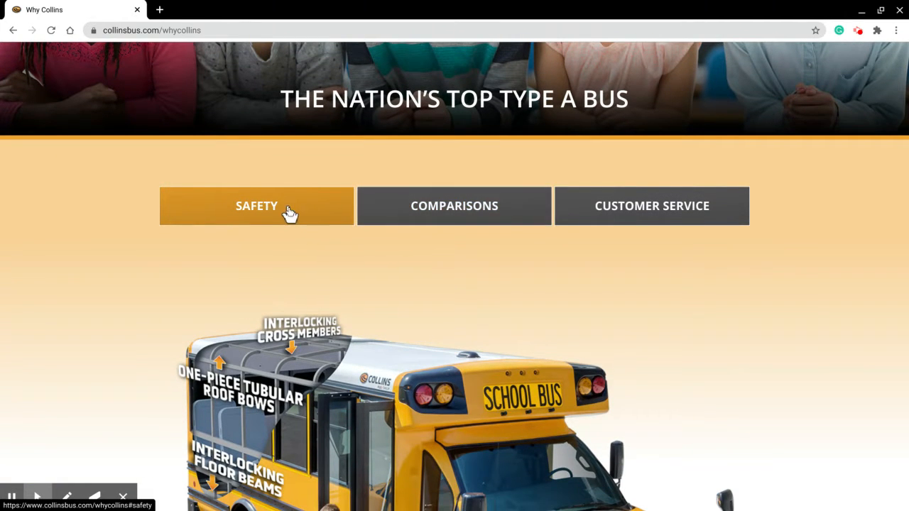
Step: View the Comparisons testimonials and read down through the build-strength content
click(454, 206)
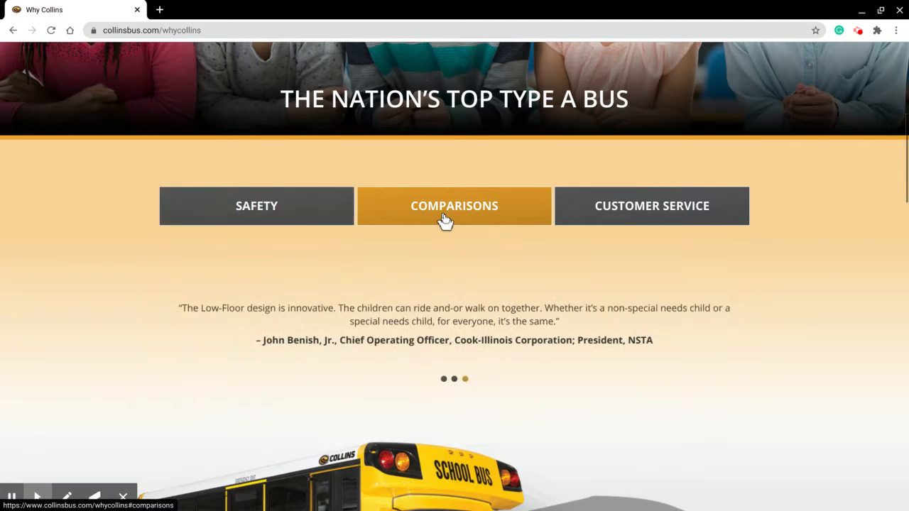
scroll(down, 3)
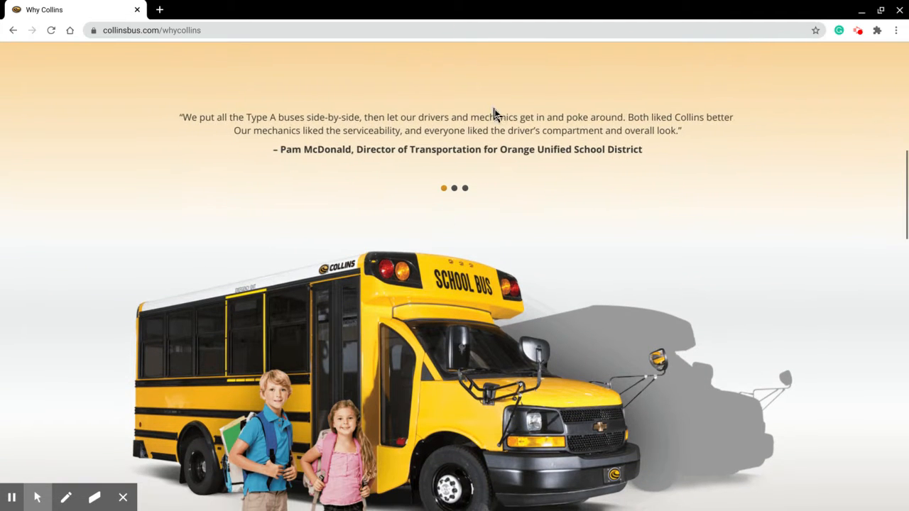
scroll(down, 3)
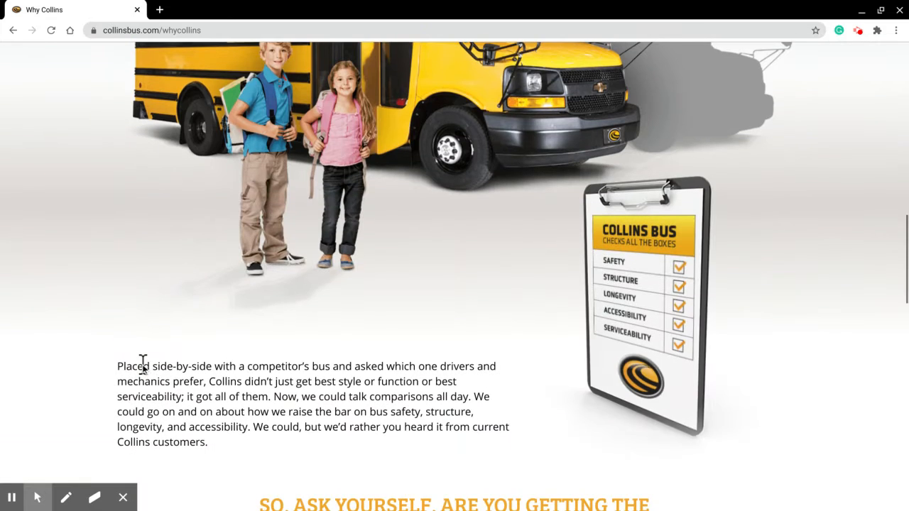
scroll(down, 3)
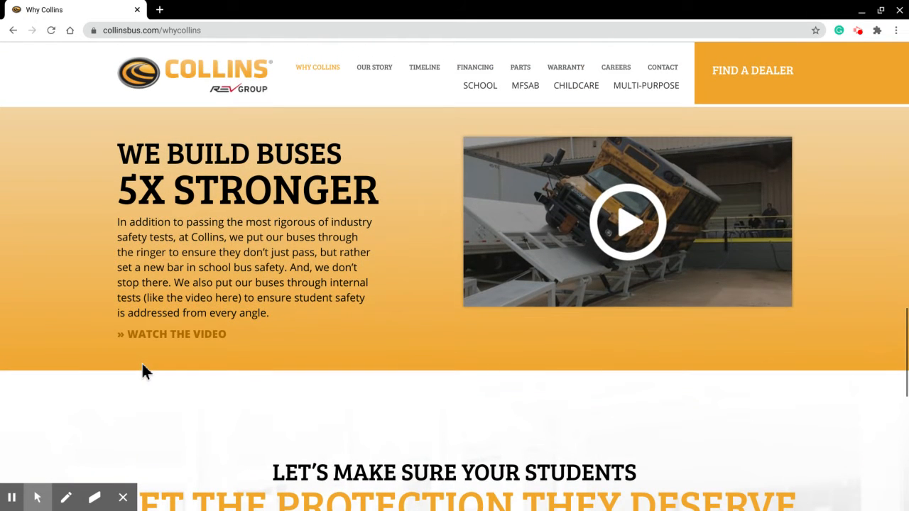
scroll(down, 3)
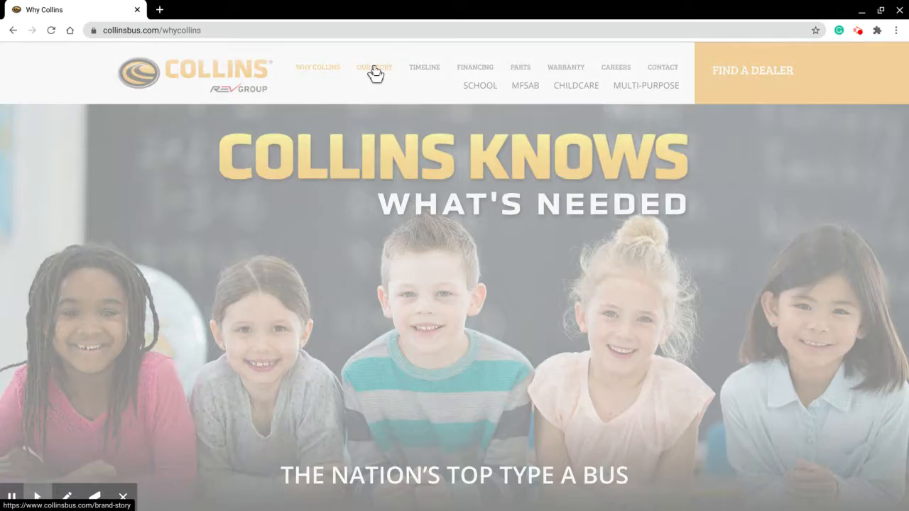
Step: Read the Our Story page through its quality engineering and flexible innovations sections
click(375, 67)
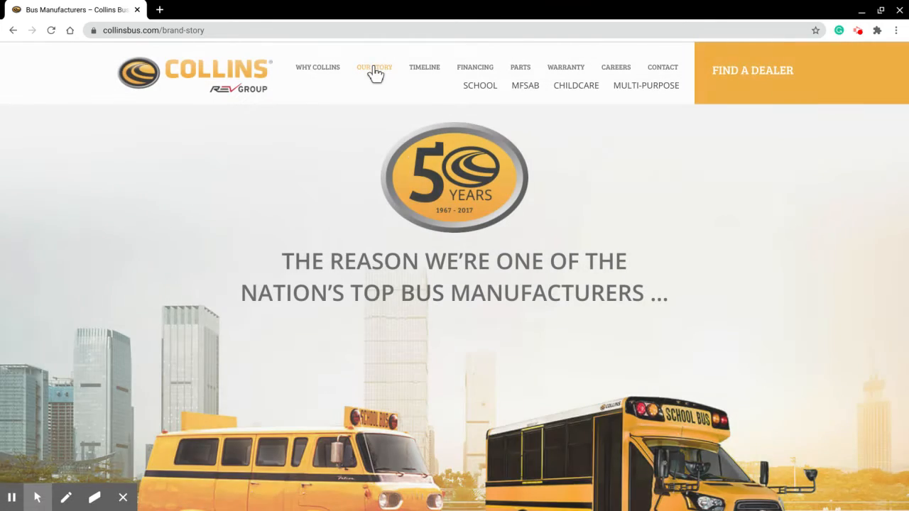
scroll(down, 3)
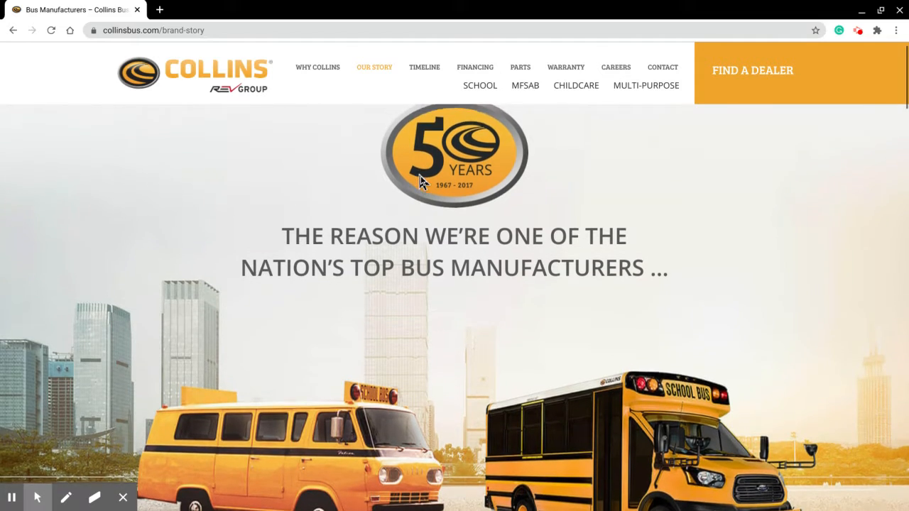
scroll(down, 3)
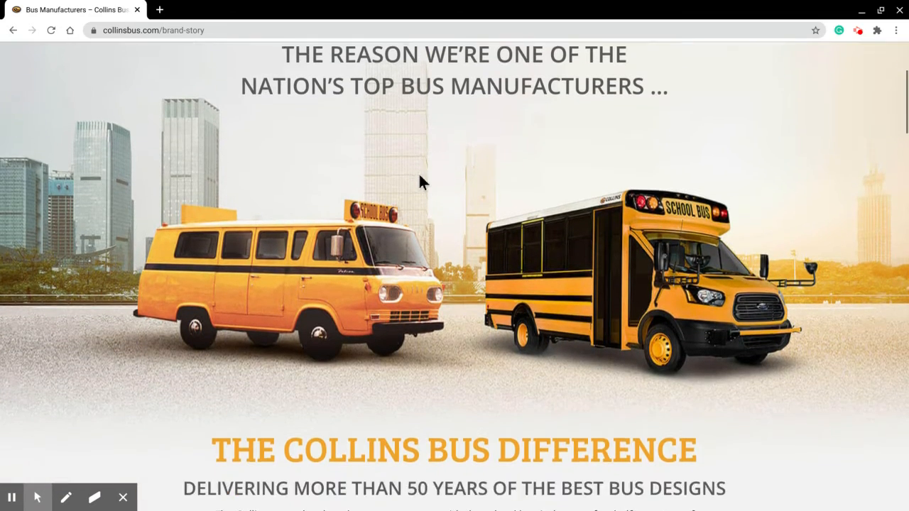
scroll(down, 3)
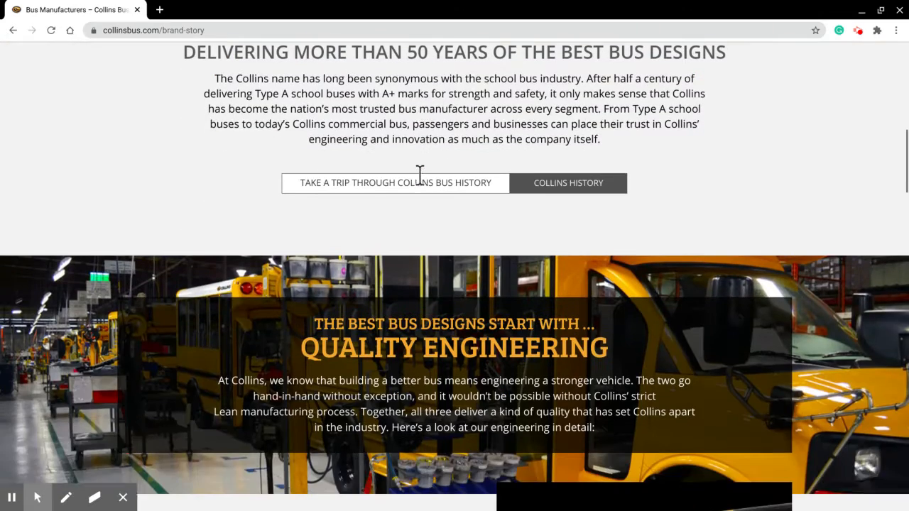
scroll(down, 3)
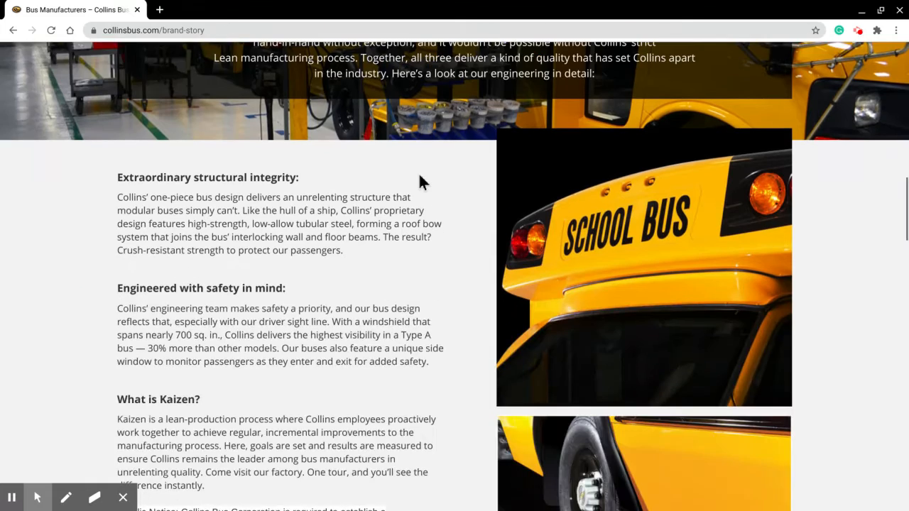
scroll(down, 3)
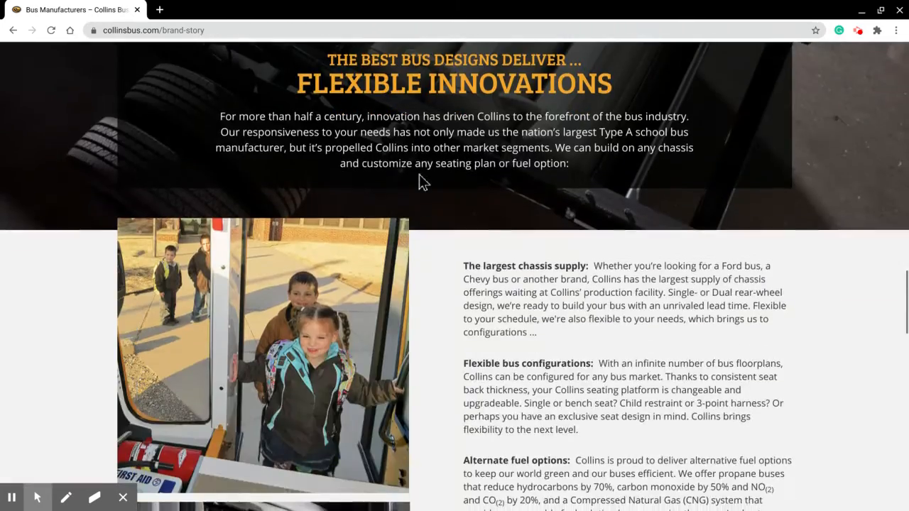
scroll(down, 3)
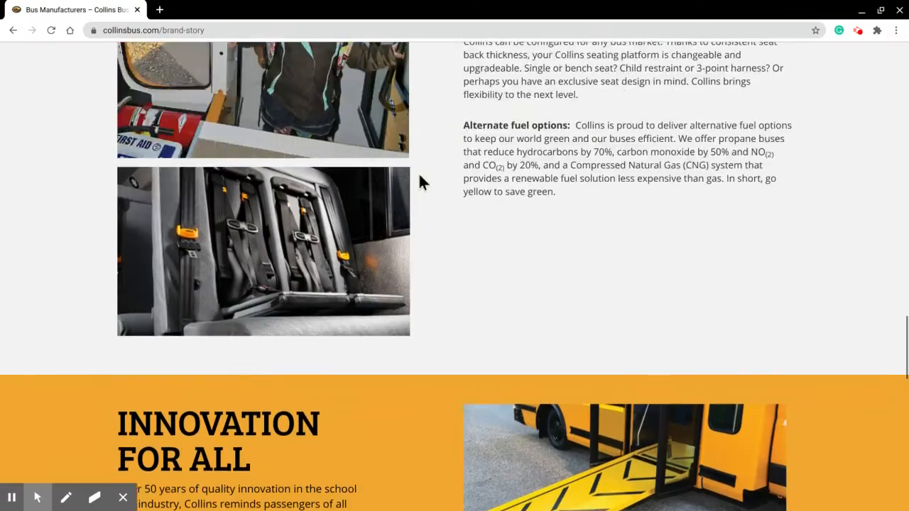
scroll(down, 3)
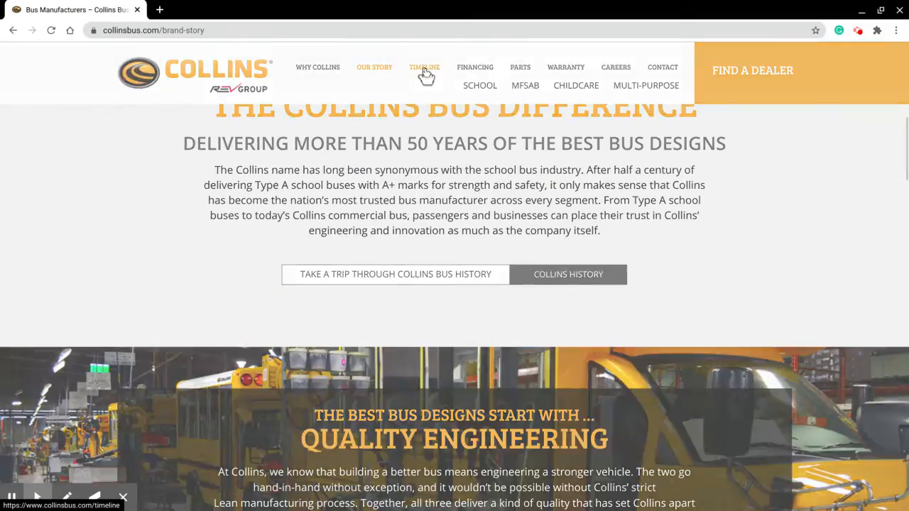
Step: Go through the Timeline page's milestones from 1967 to 2017 down to the public notice
click(423, 67)
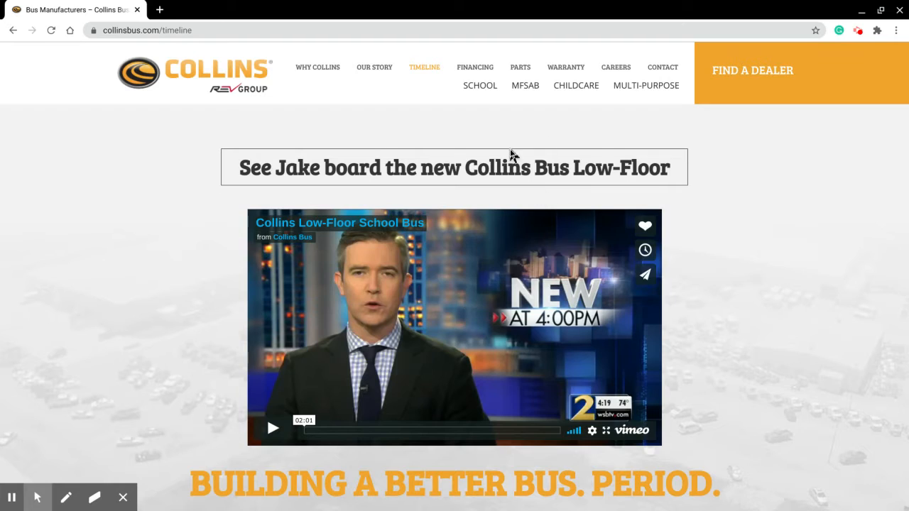
scroll(down, 3)
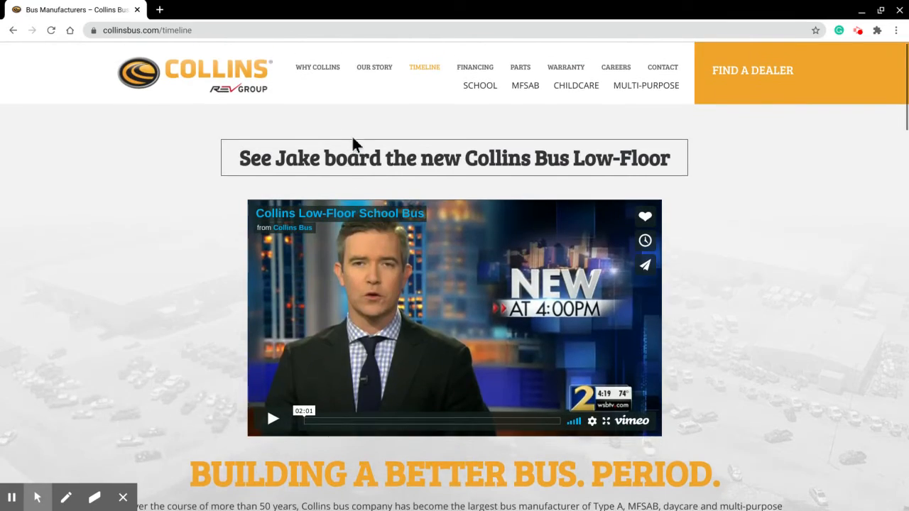
scroll(down, 3)
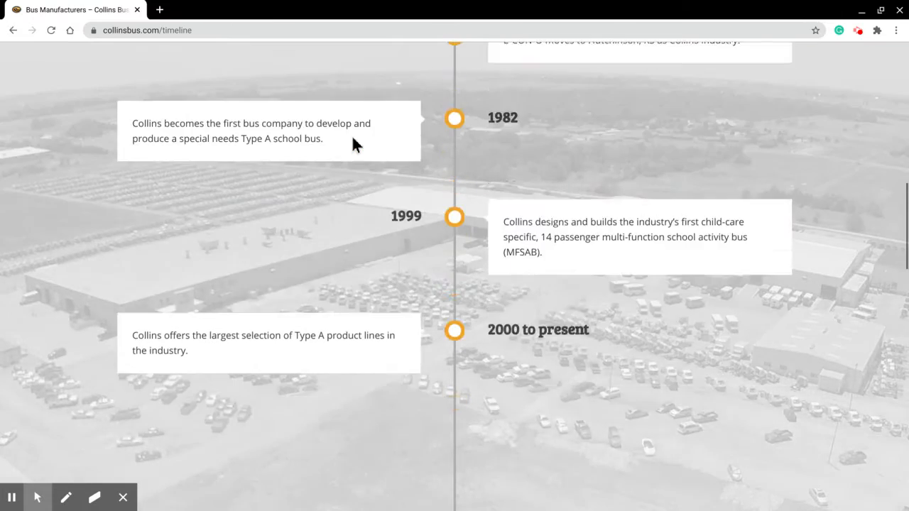
scroll(down, 3)
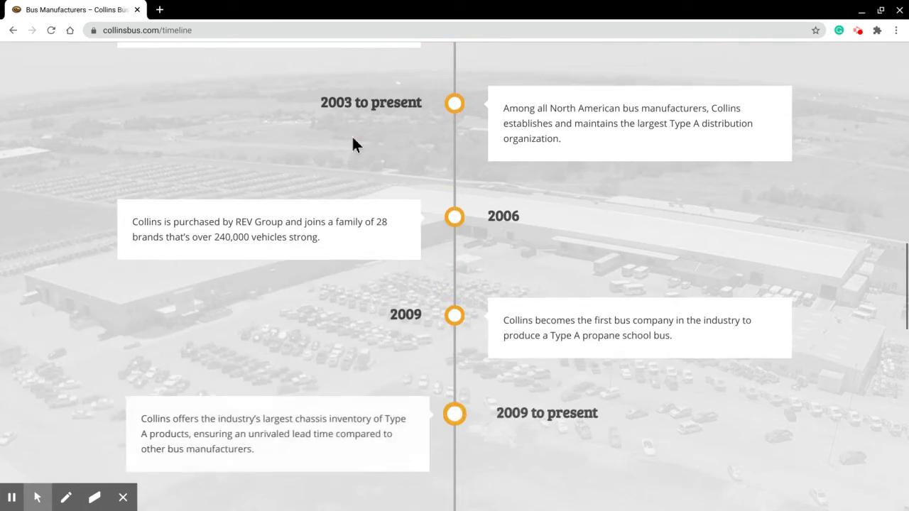
scroll(down, 3)
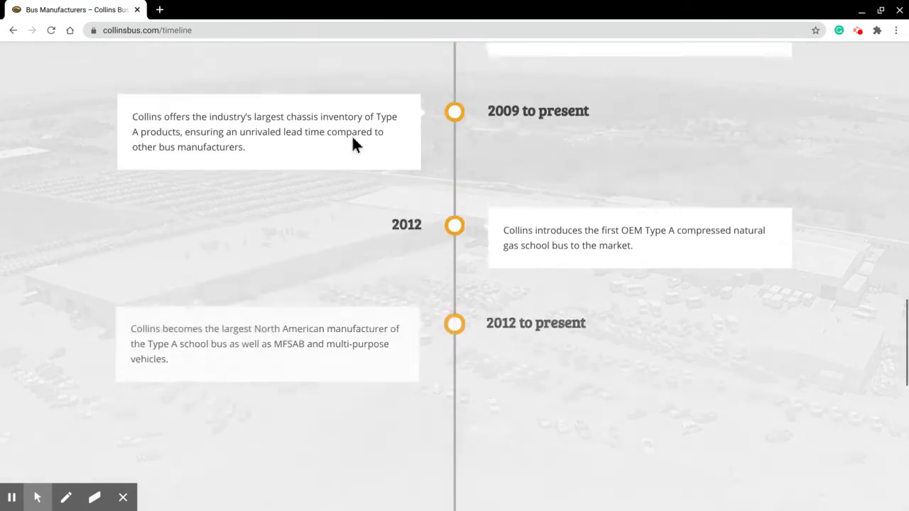
scroll(down, 3)
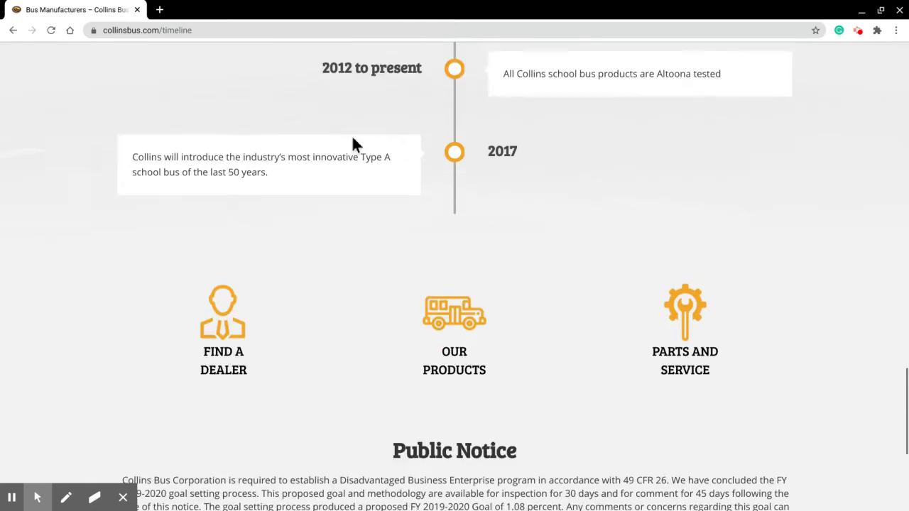
scroll(down, 3)
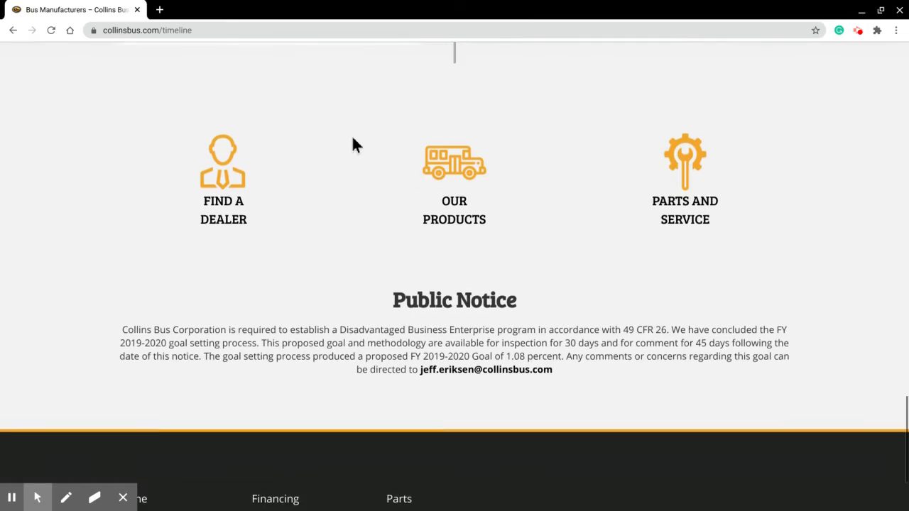
scroll(up, 3)
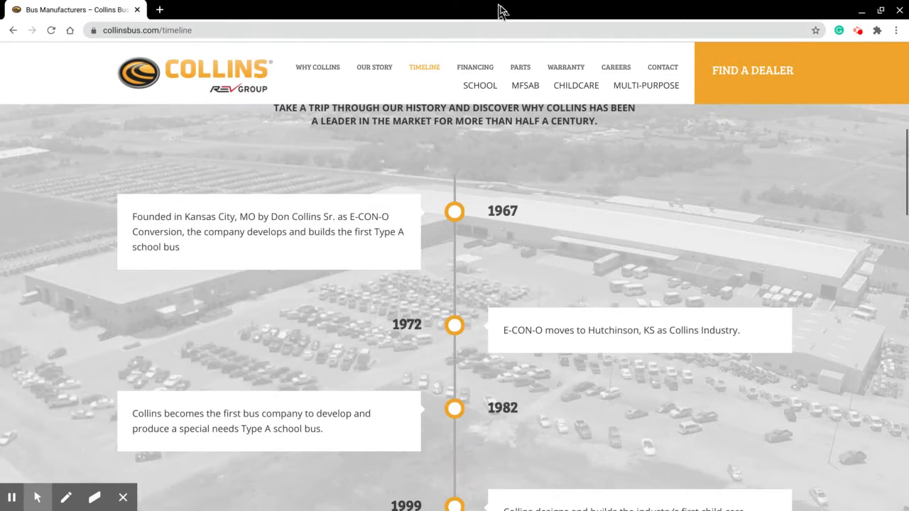
Step: View the REV Financial Services financing page and show the Parts dropdown options
click(474, 67)
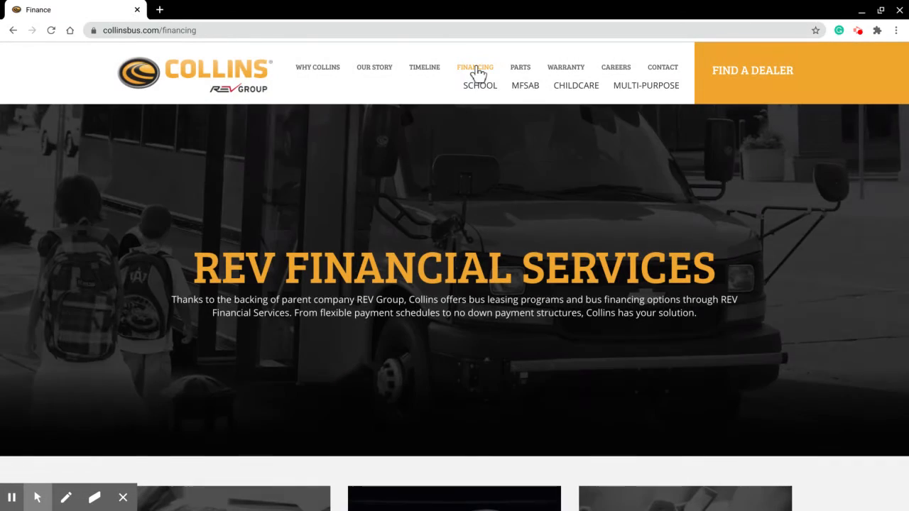
scroll(down, 3)
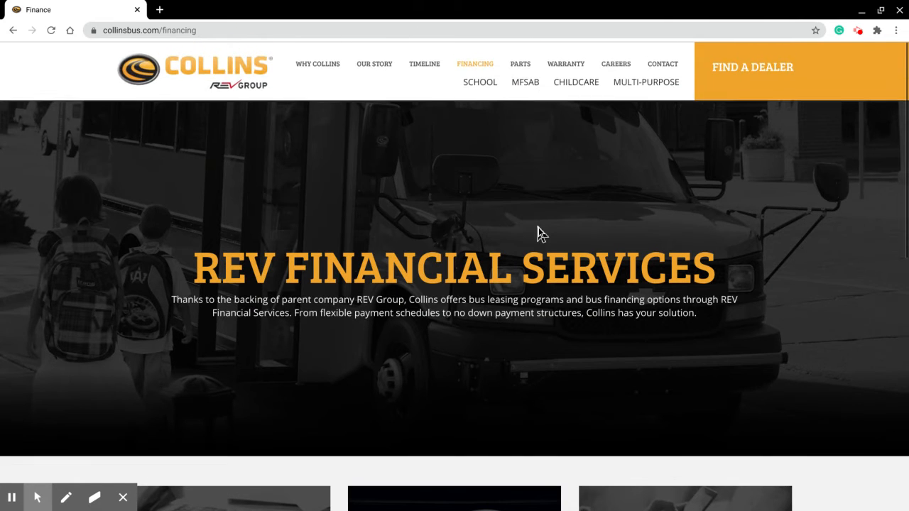
click(519, 66)
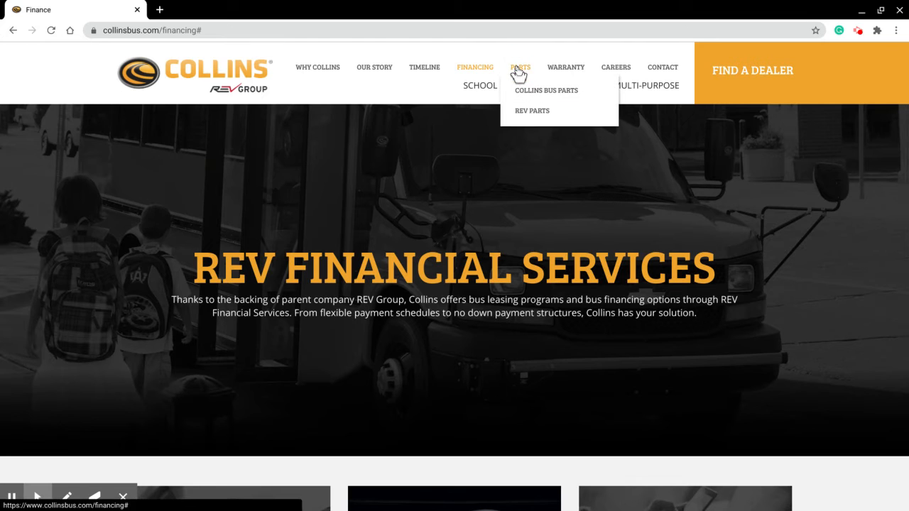
Step: View the Collins Bus Parts warehouse page with its dealer sign-in and access sections
click(545, 91)
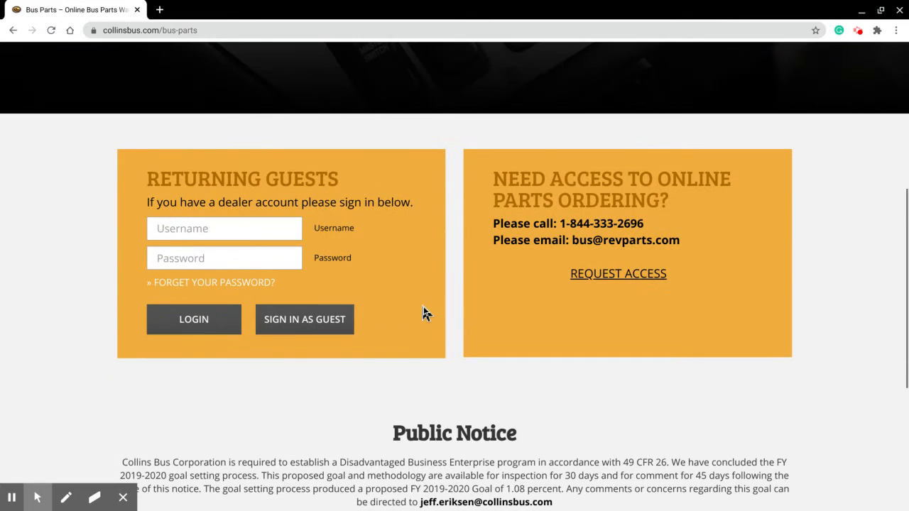
mouse_move(229, 366)
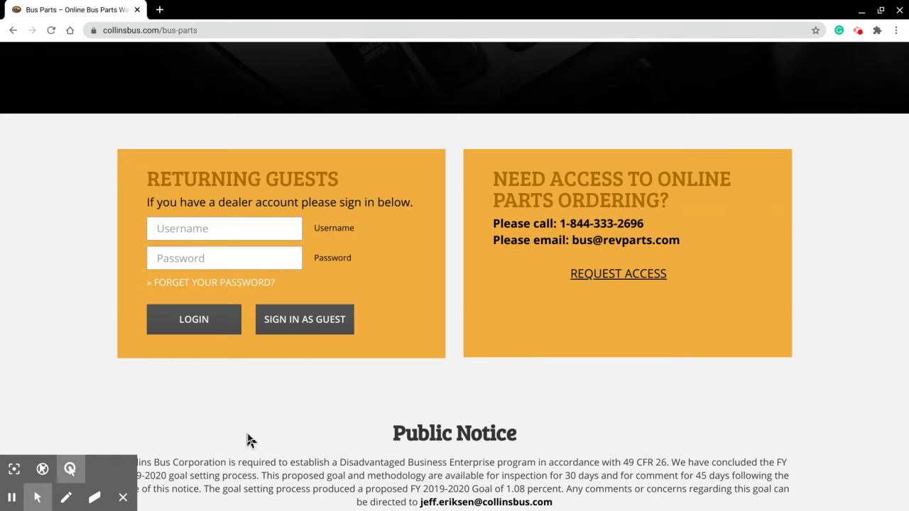
mouse_move(367, 420)
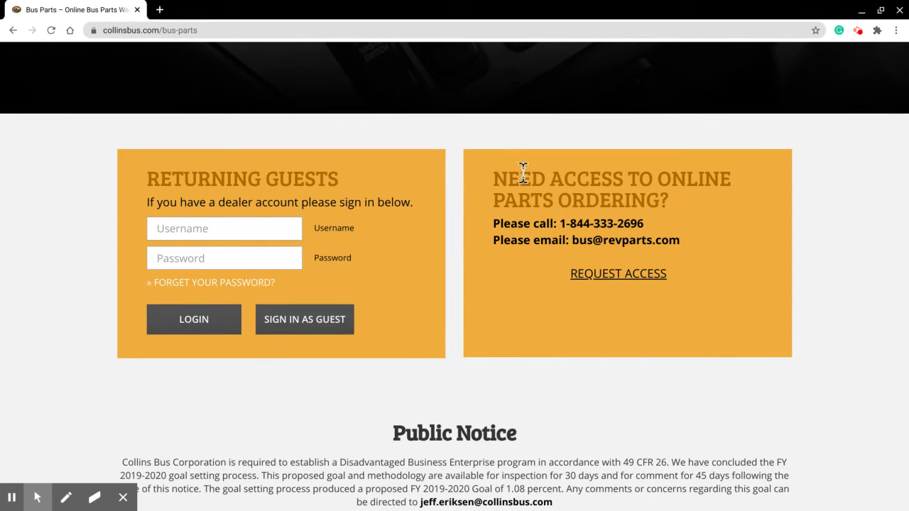
scroll(up, 3)
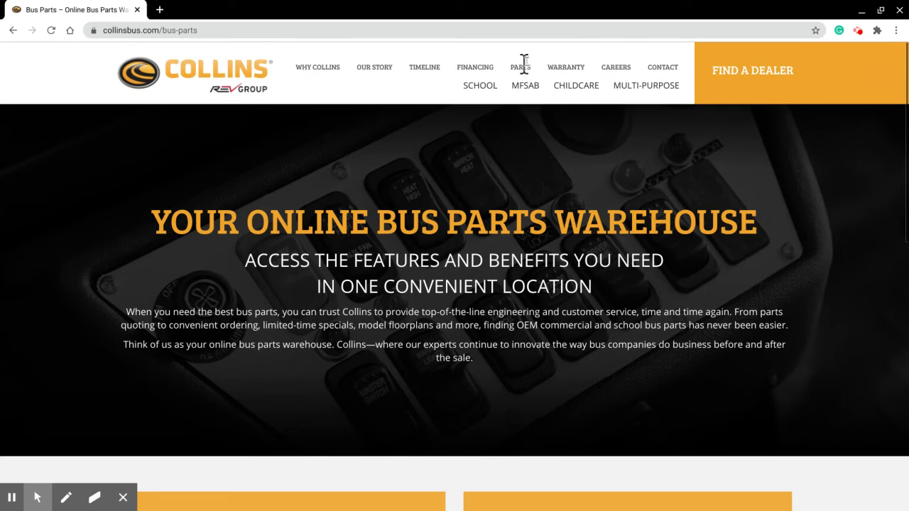
mouse_move(565, 67)
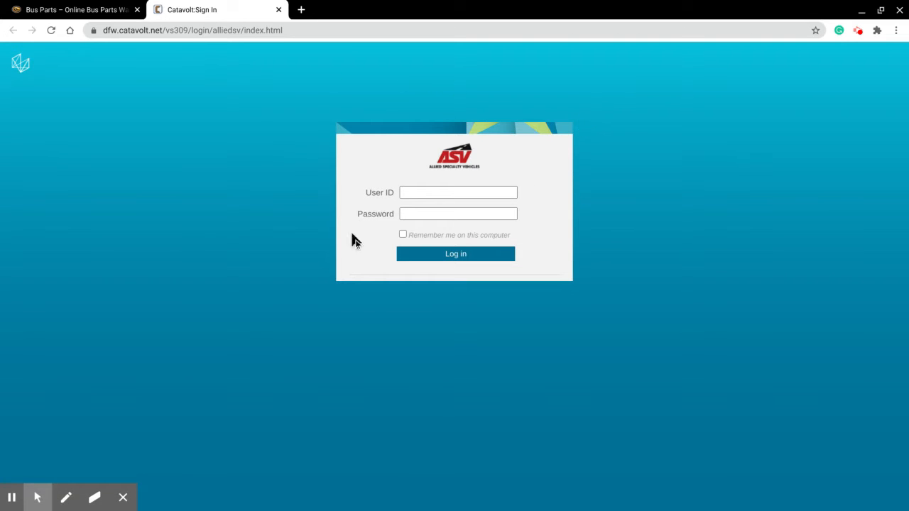
mouse_move(159, 120)
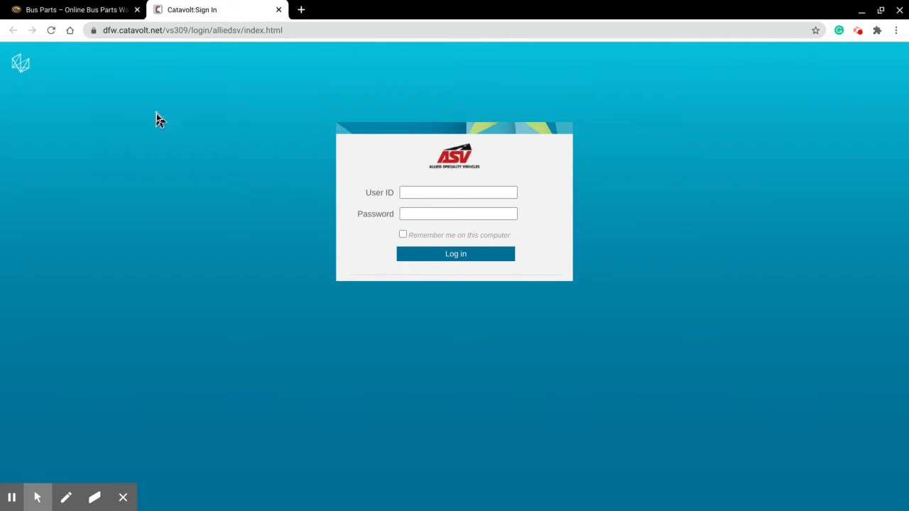
mouse_move(296, 145)
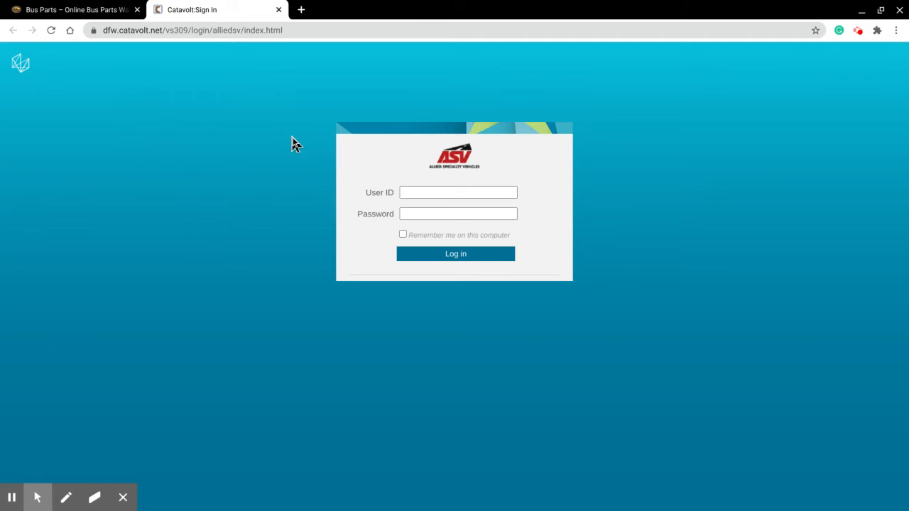
mouse_move(700, 125)
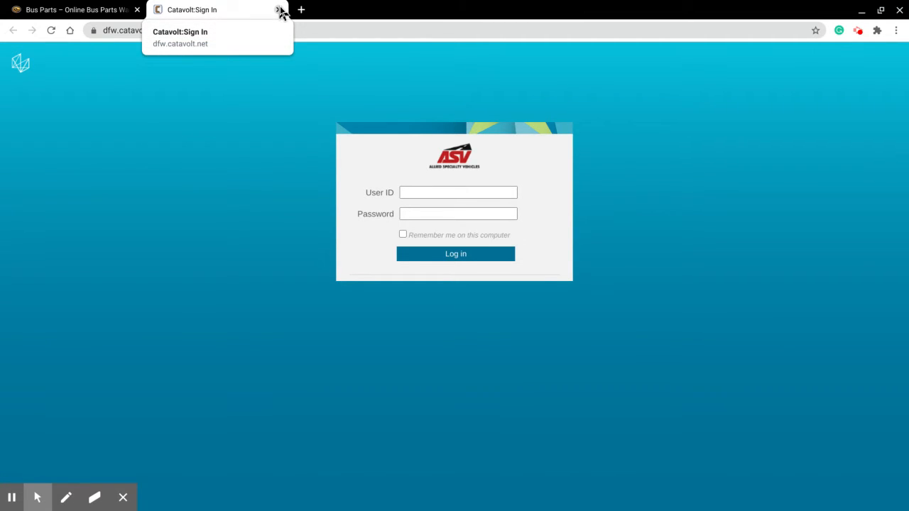
click(280, 8)
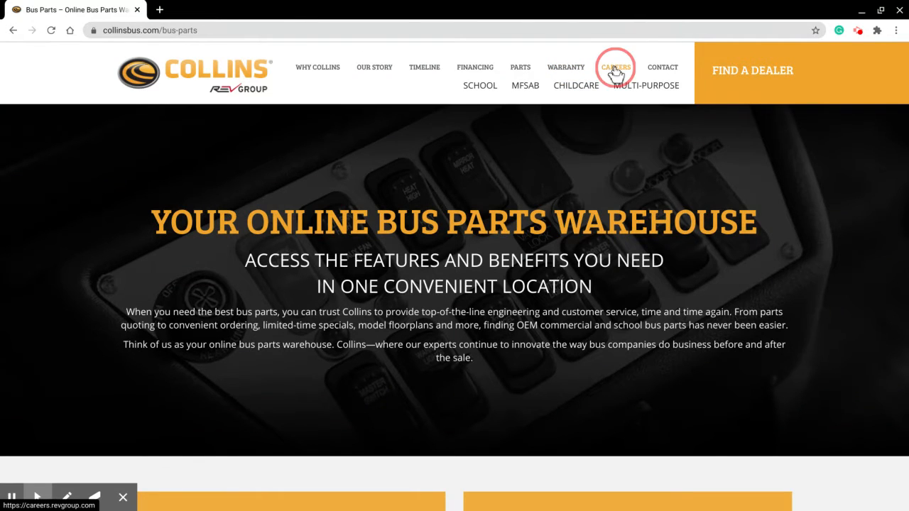
click(615, 66)
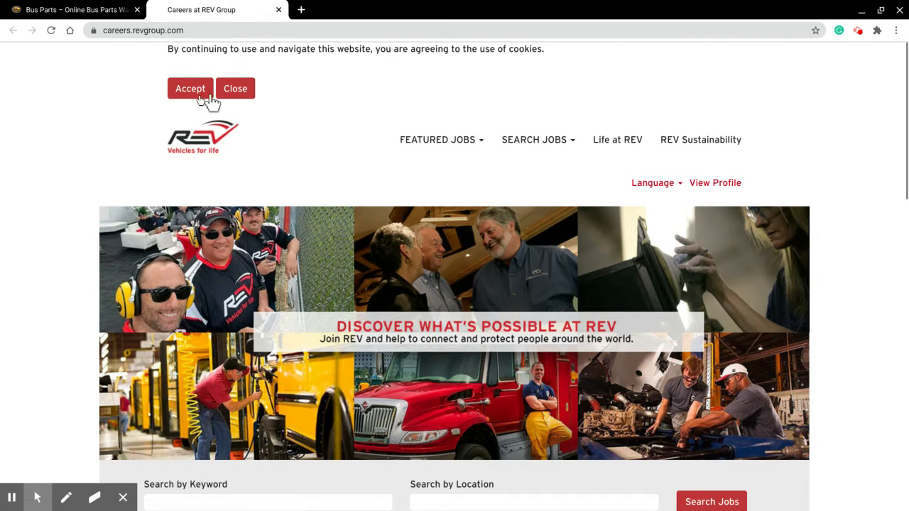
mouse_move(439, 159)
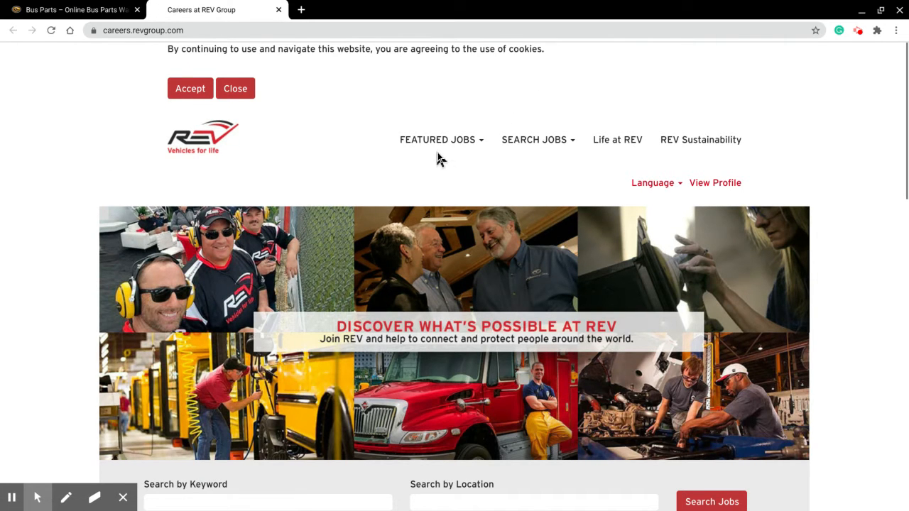
scroll(down, 3)
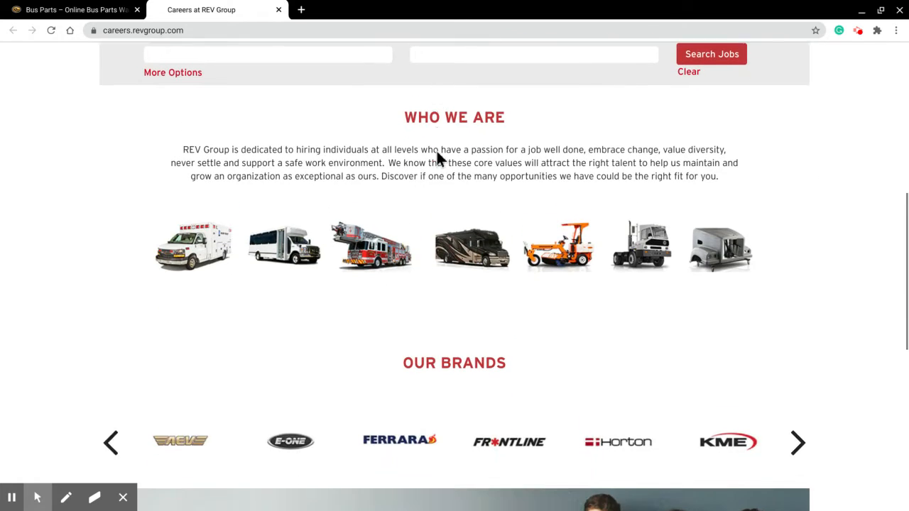
scroll(down, 3)
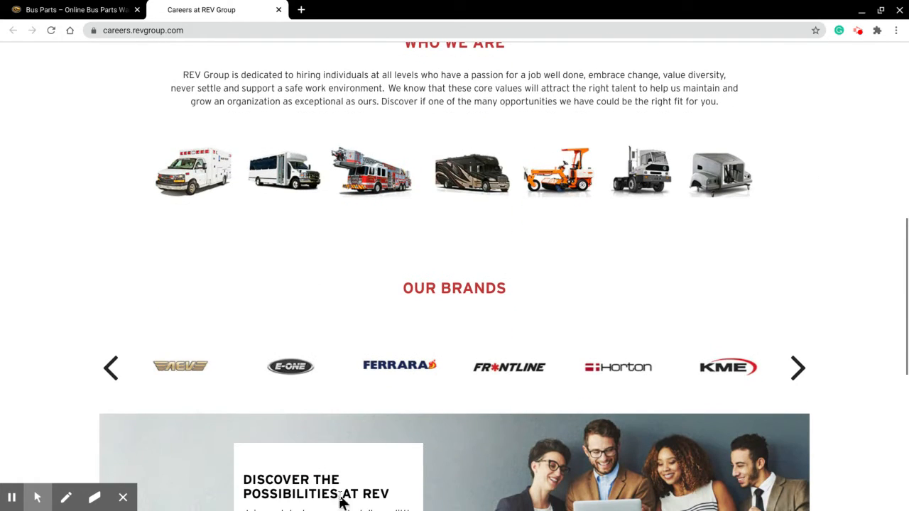
scroll(down, 3)
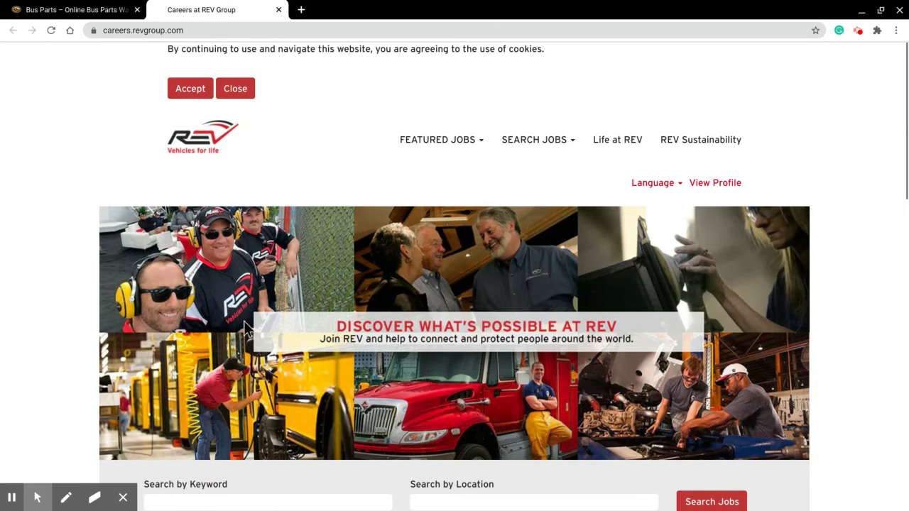
click(71, 8)
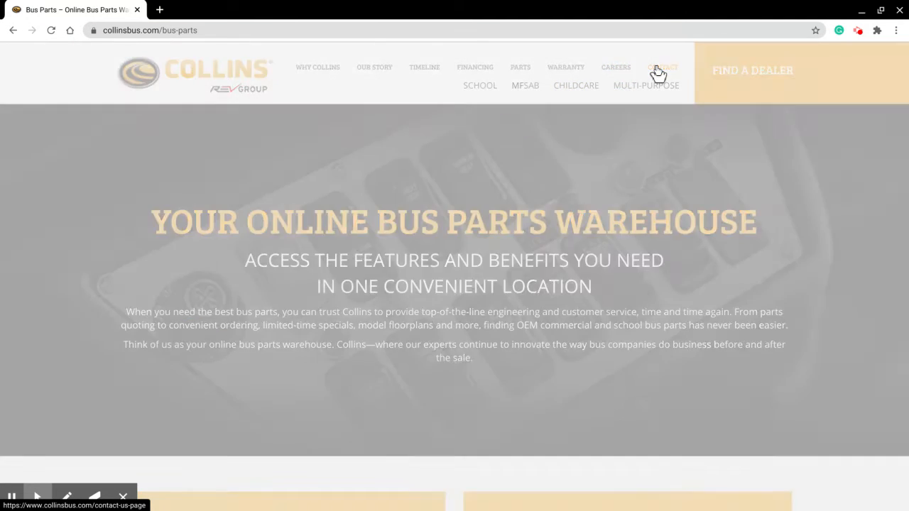
Step: Go to the Contact page and bring the customer service inquiry form into view
click(662, 66)
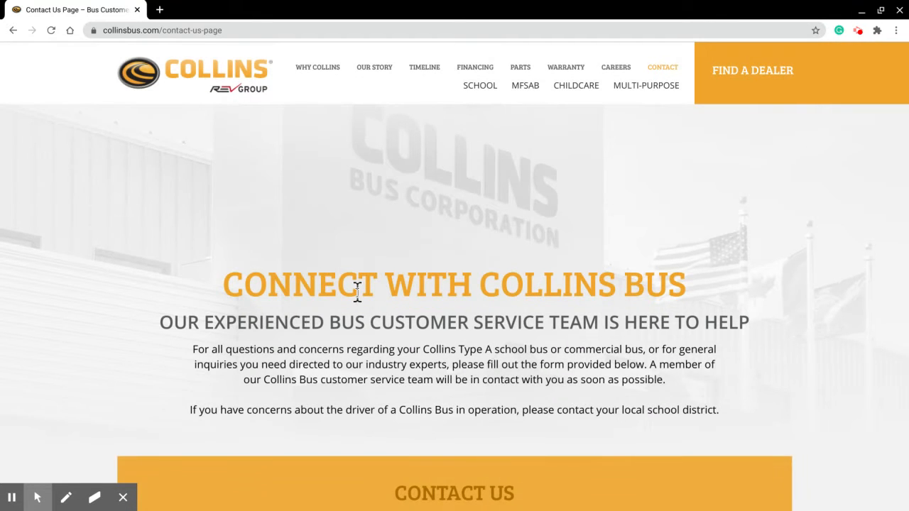
scroll(down, 3)
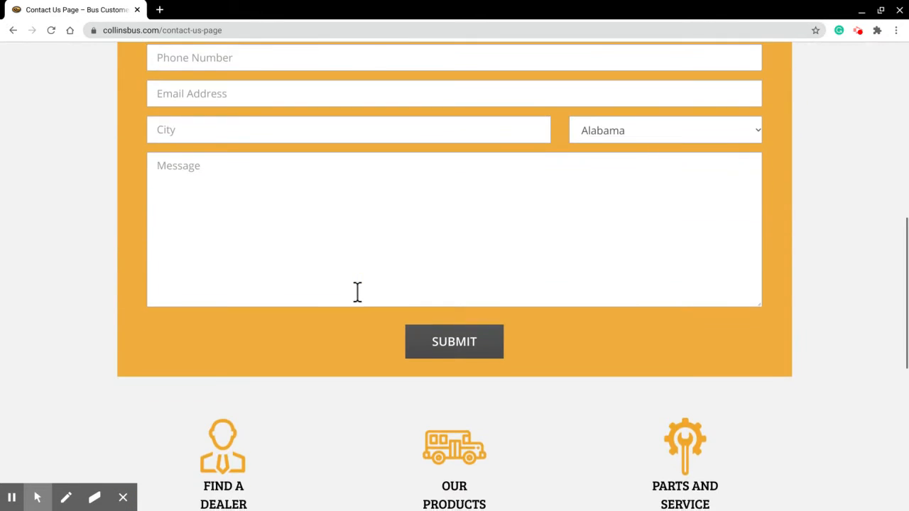
scroll(down, 3)
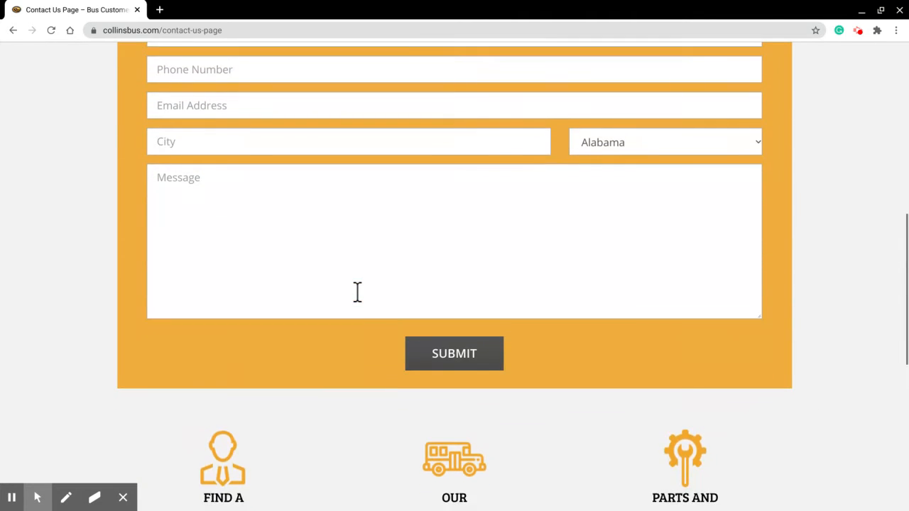
scroll(down, 3)
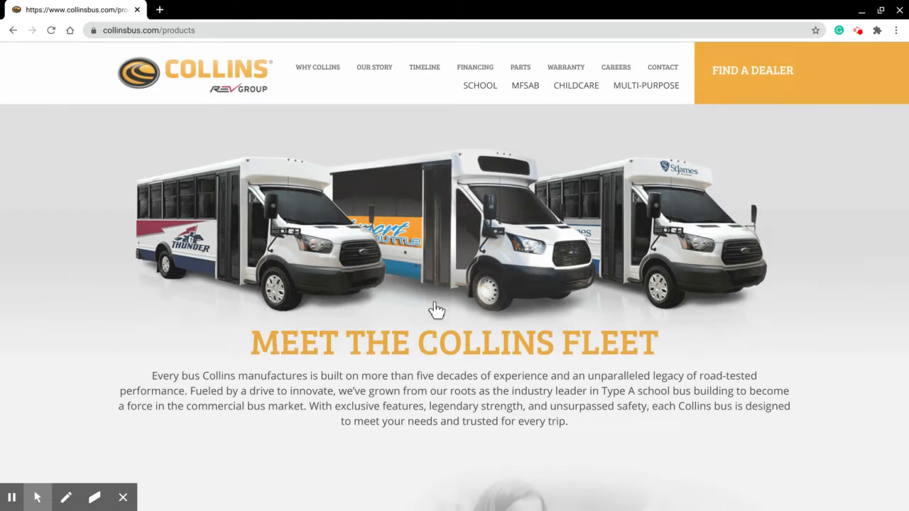
scroll(down, 3)
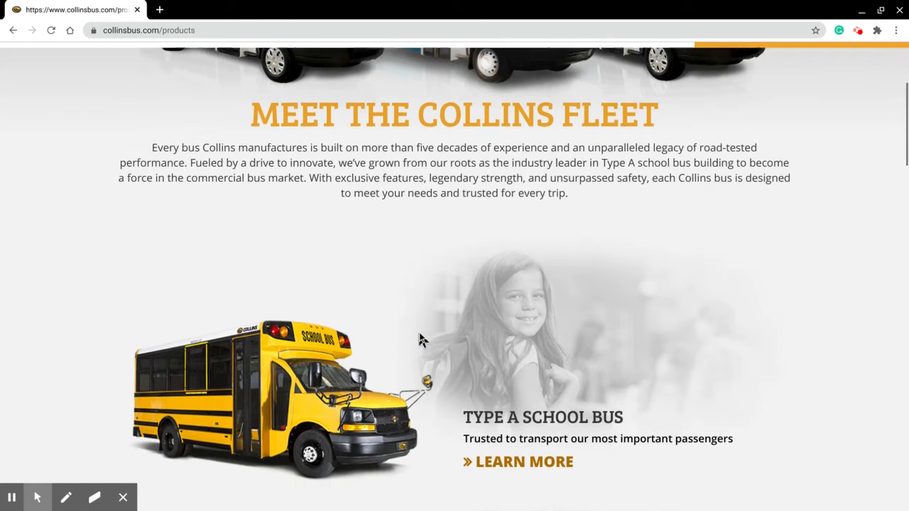
scroll(down, 3)
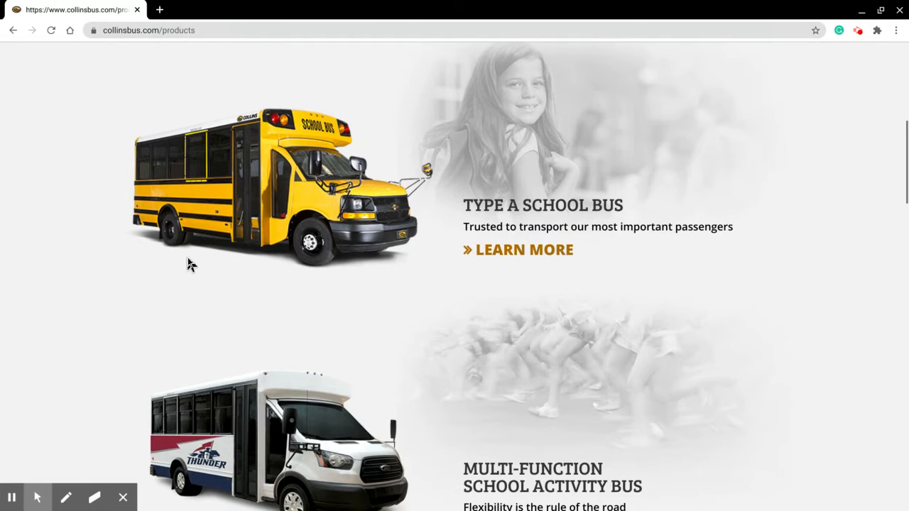
scroll(down, 3)
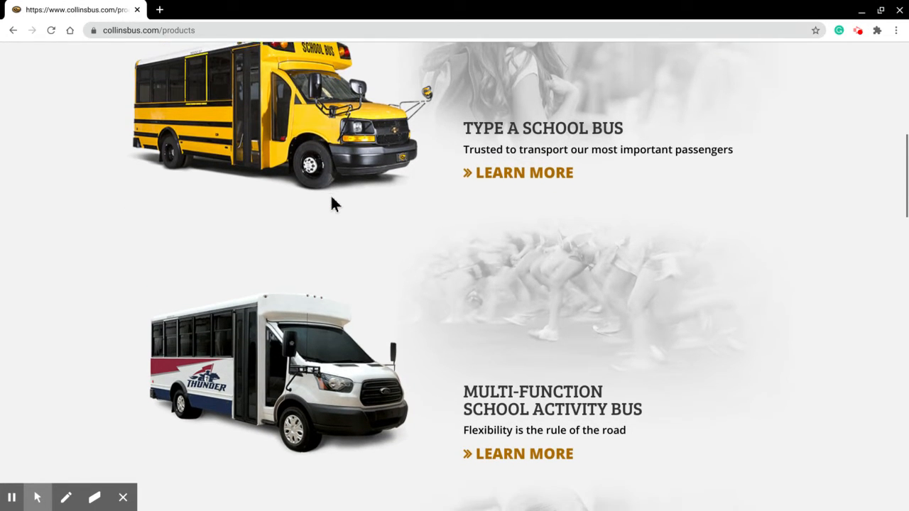
scroll(down, 3)
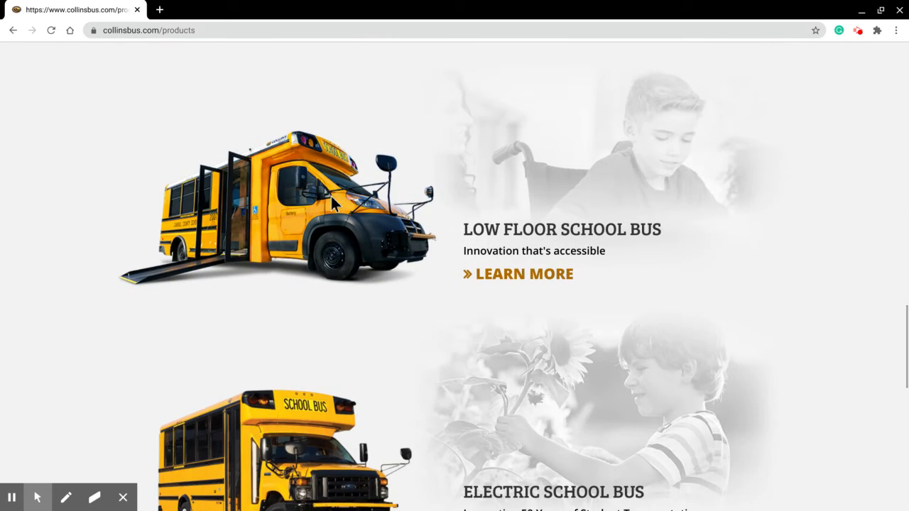
scroll(down, 3)
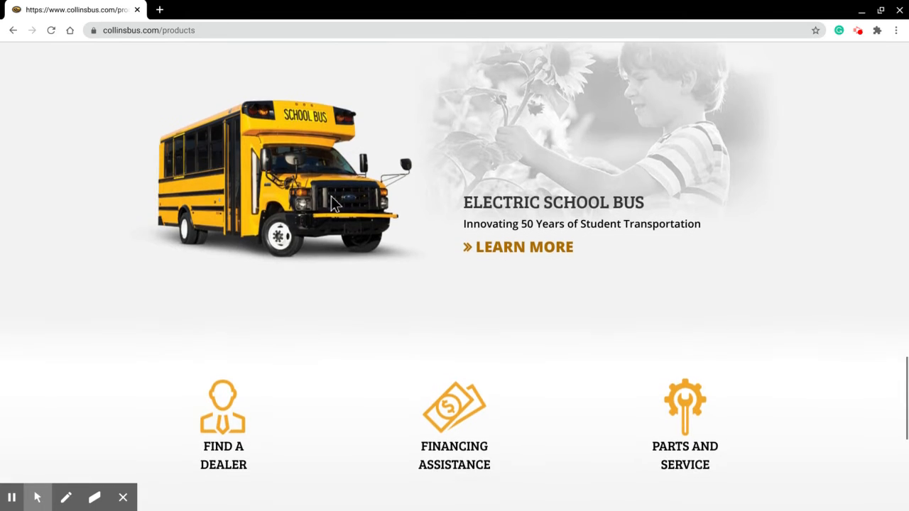
scroll(up, 3)
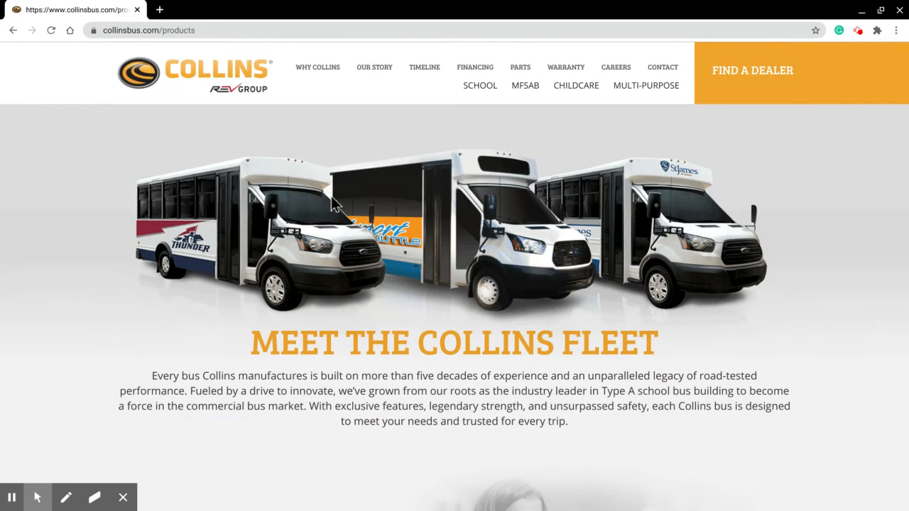
mouse_move(438, 187)
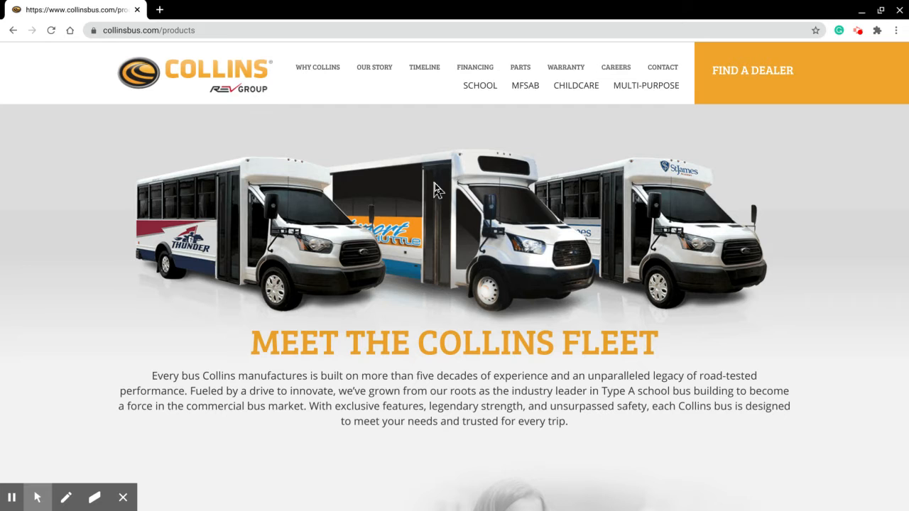
mouse_move(474, 217)
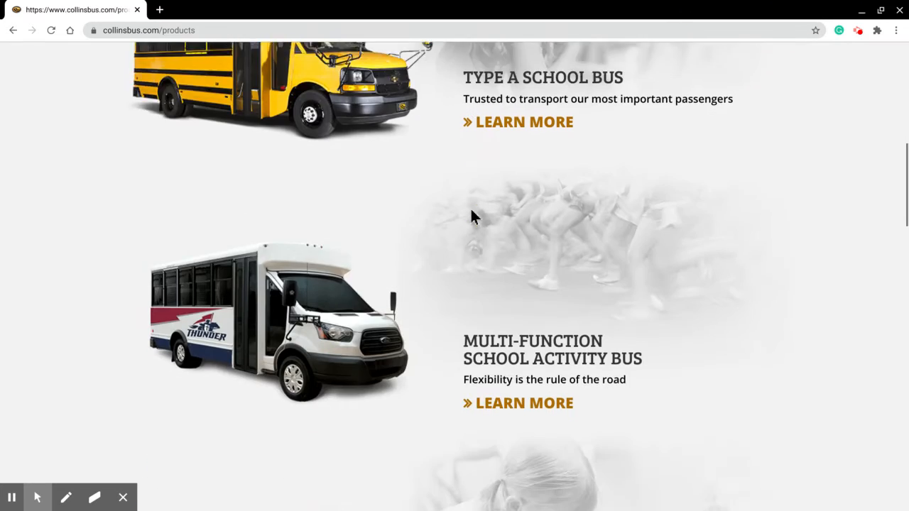
scroll(down, 3)
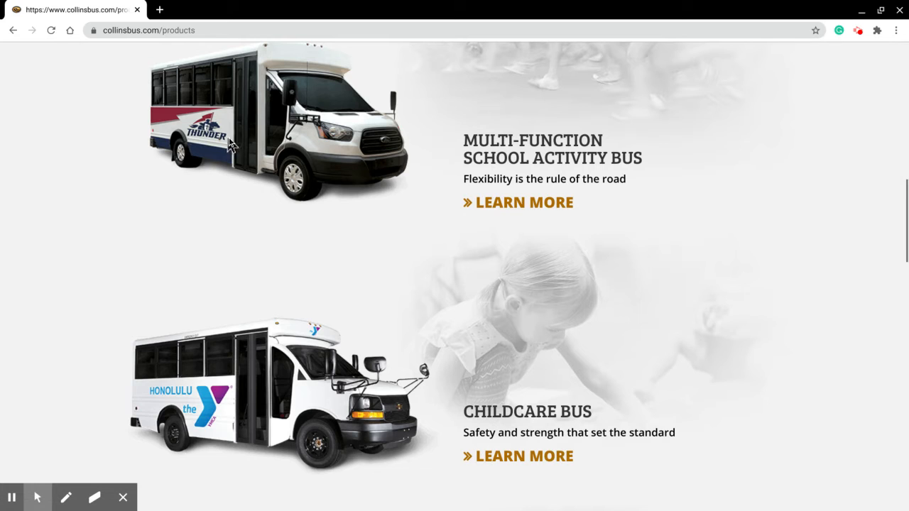
mouse_move(752, 57)
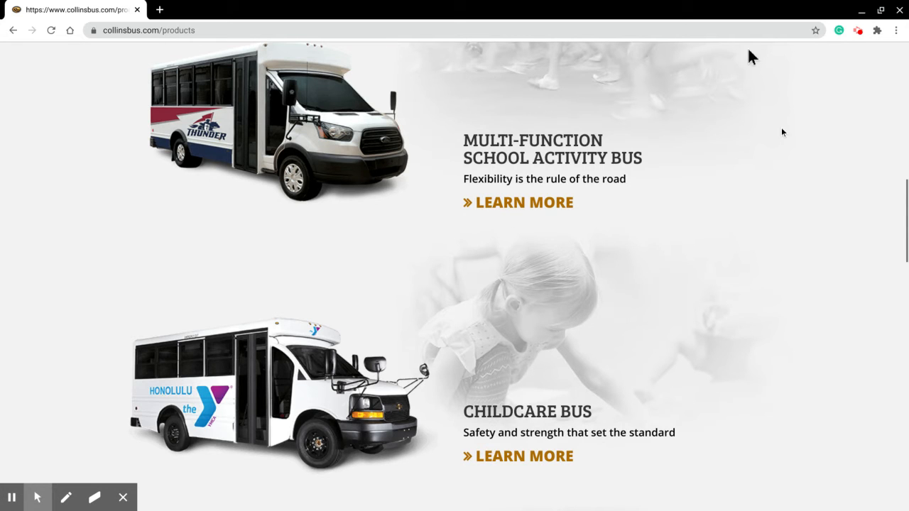
scroll(up, 3)
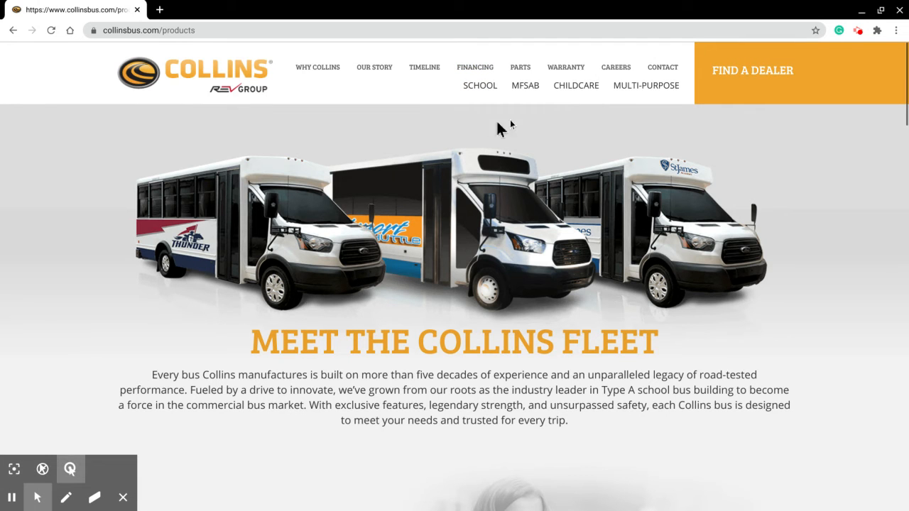
Step: View the Type A school bus floorplans down to the specifications table
click(480, 85)
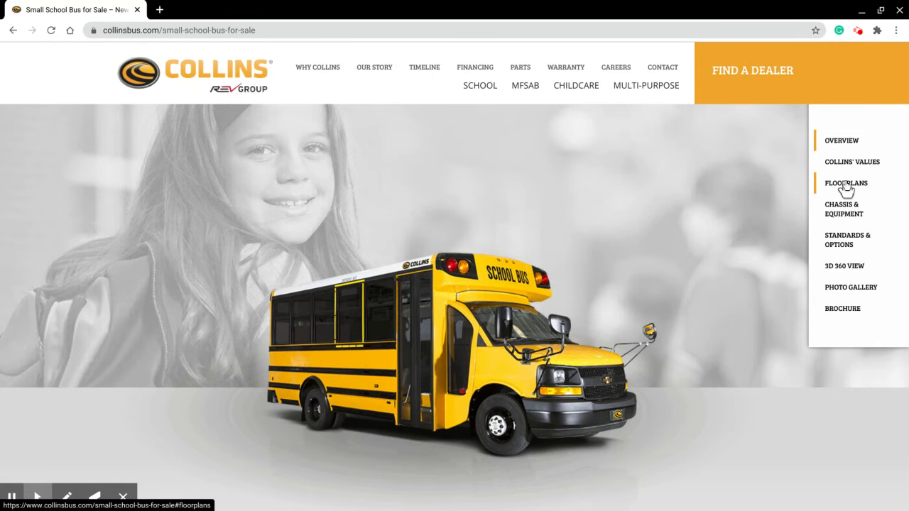
click(845, 183)
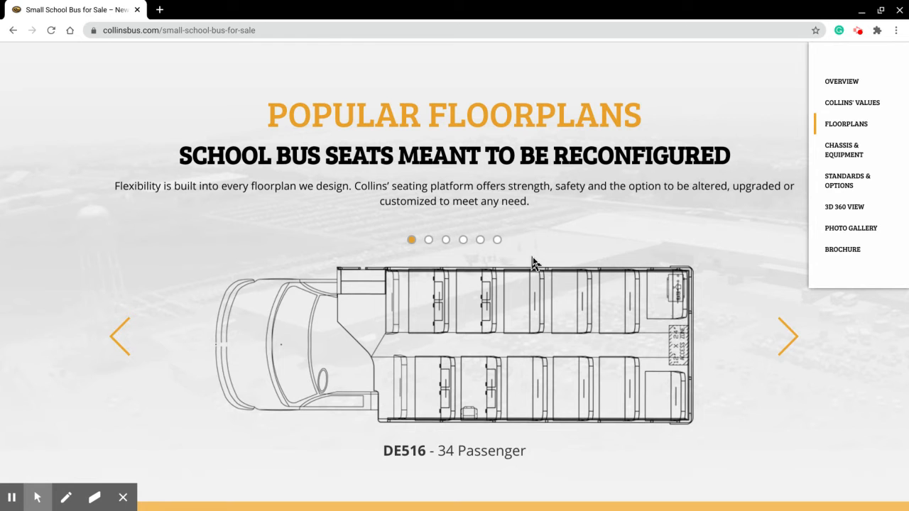
mouse_move(583, 281)
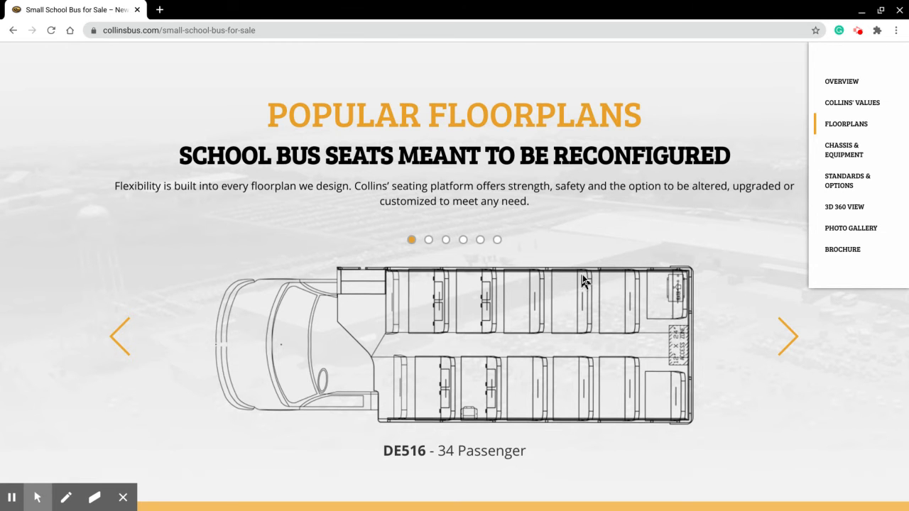
scroll(down, 3)
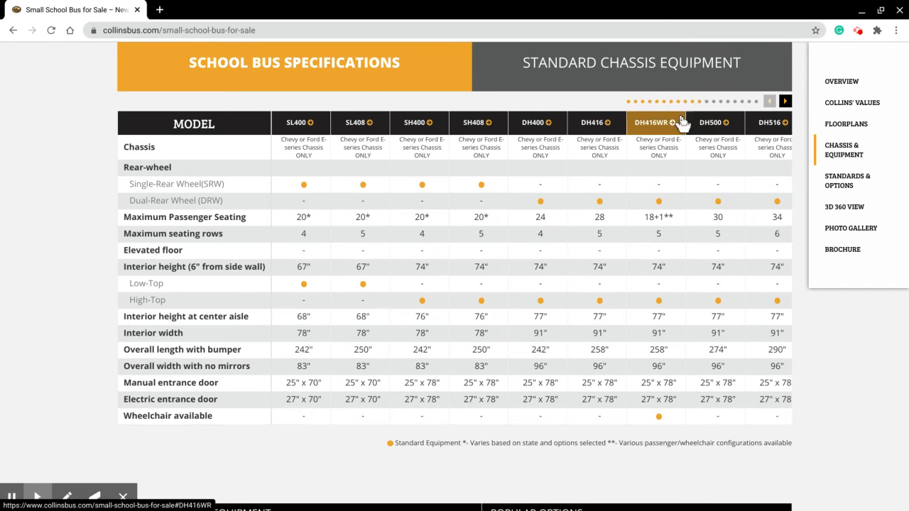
Step: Read past the Standard Chassis Equipment list to the photo gallery
scroll(down, 3)
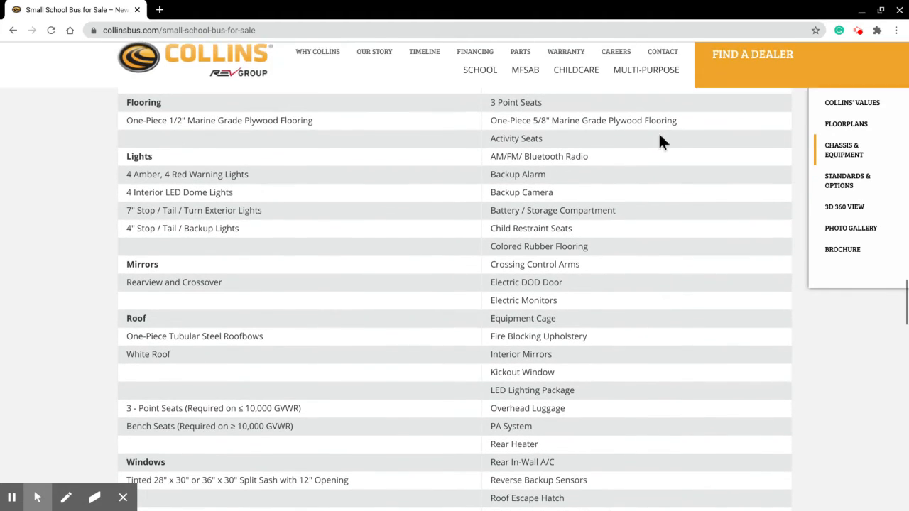
scroll(down, 3)
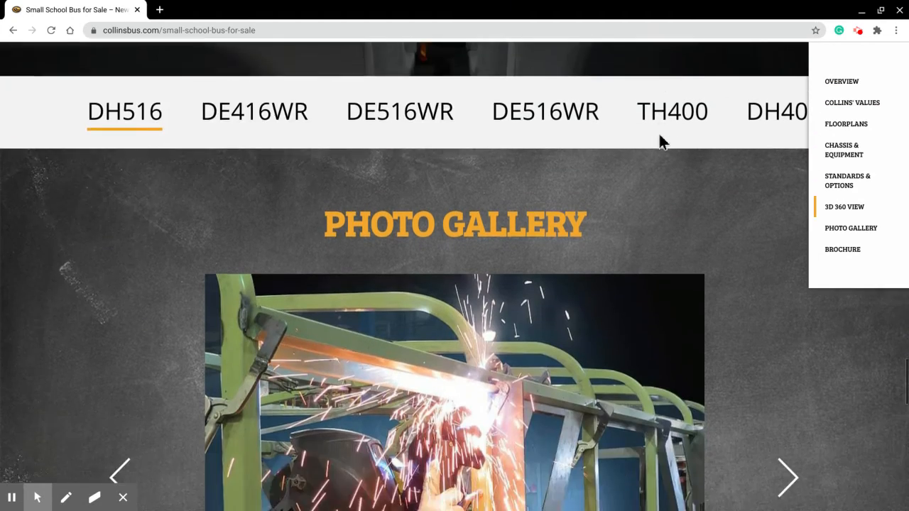
scroll(down, 3)
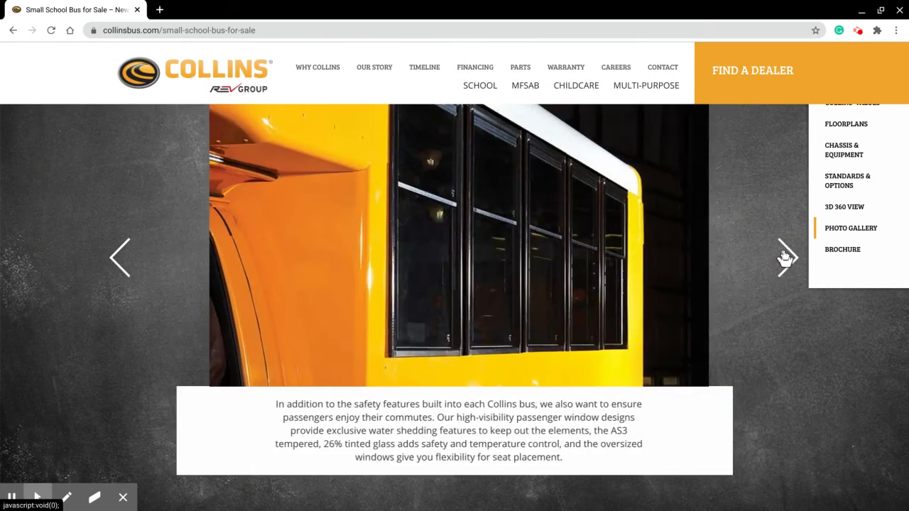
Step: Flip through three gallery photos and view the brochure download form
click(787, 257)
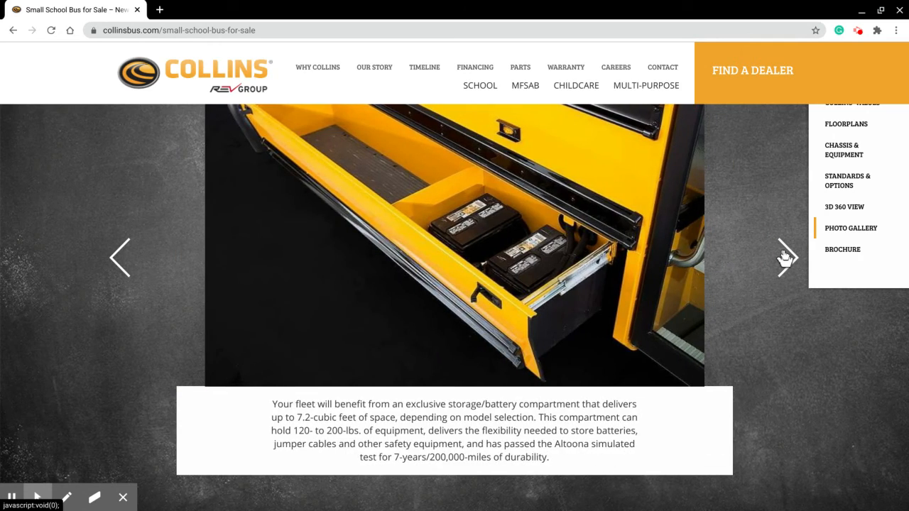
click(786, 257)
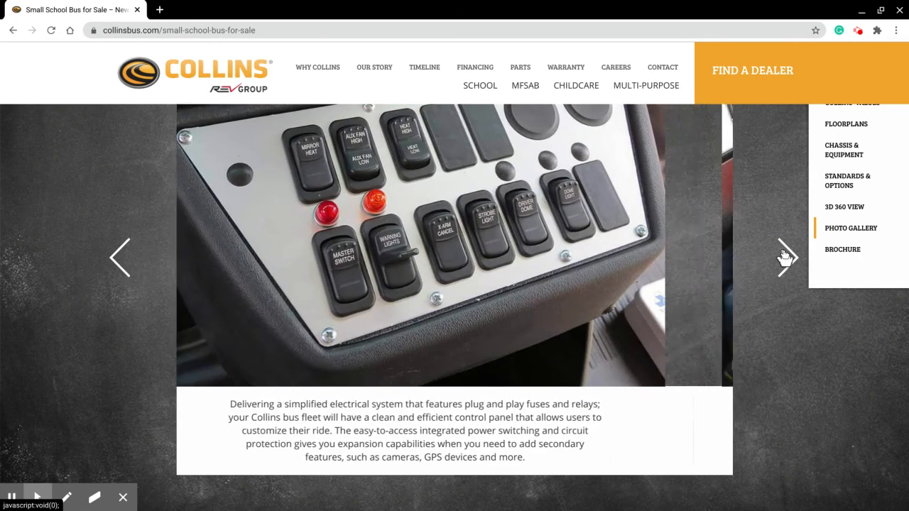
click(787, 257)
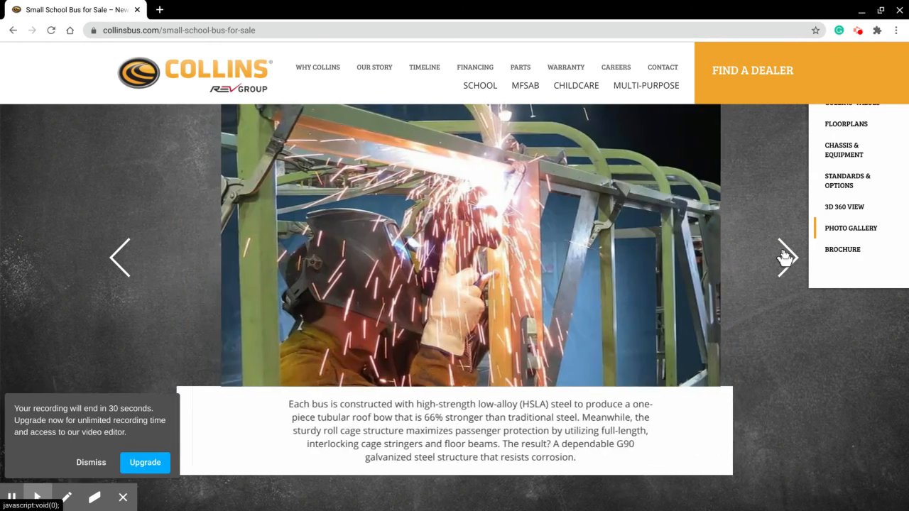
scroll(down, 3)
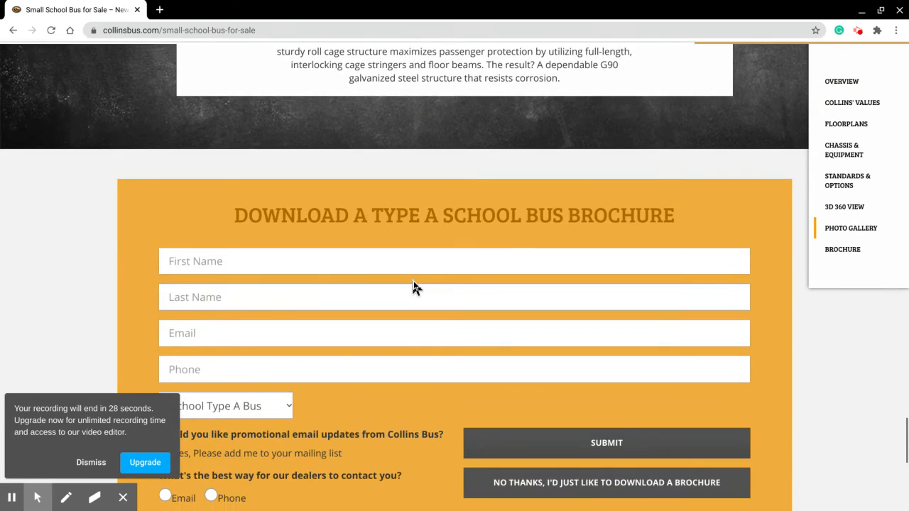
scroll(down, 3)
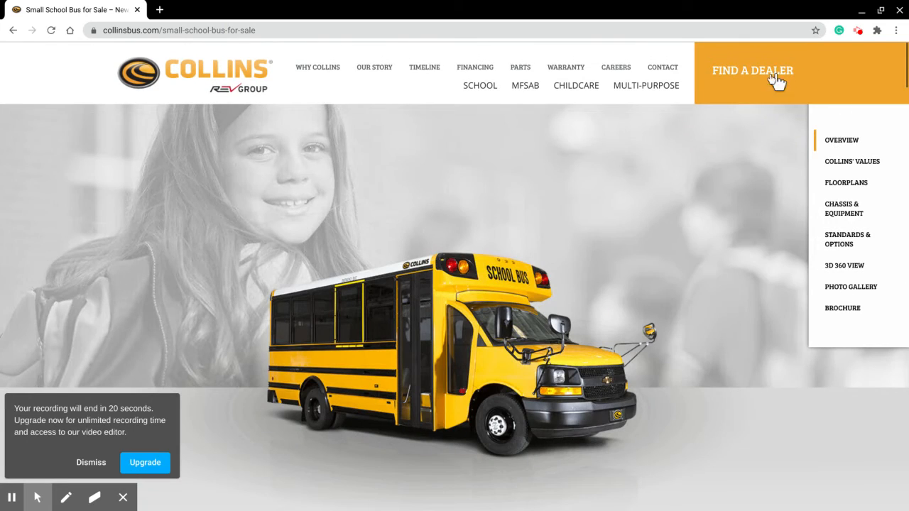
Step: Go to the Find a Dealer page showing the state-search dealer locator
click(753, 71)
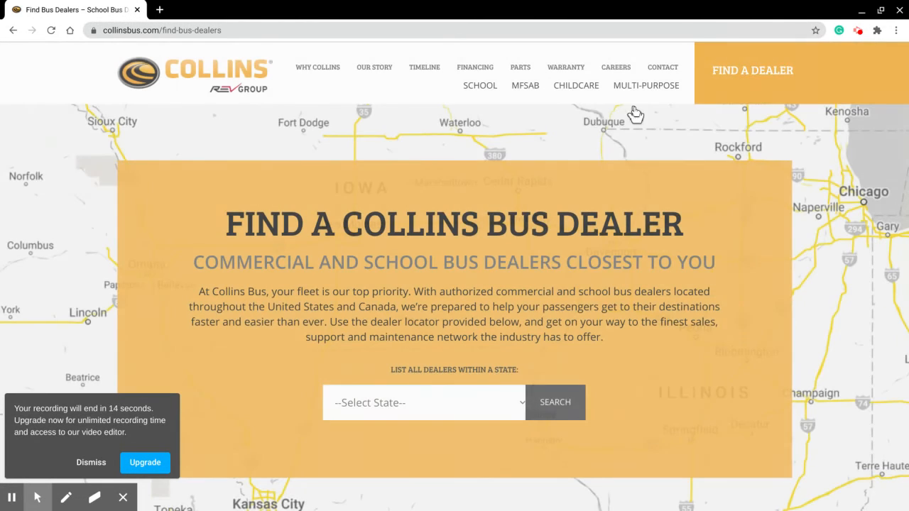
mouse_move(561, 292)
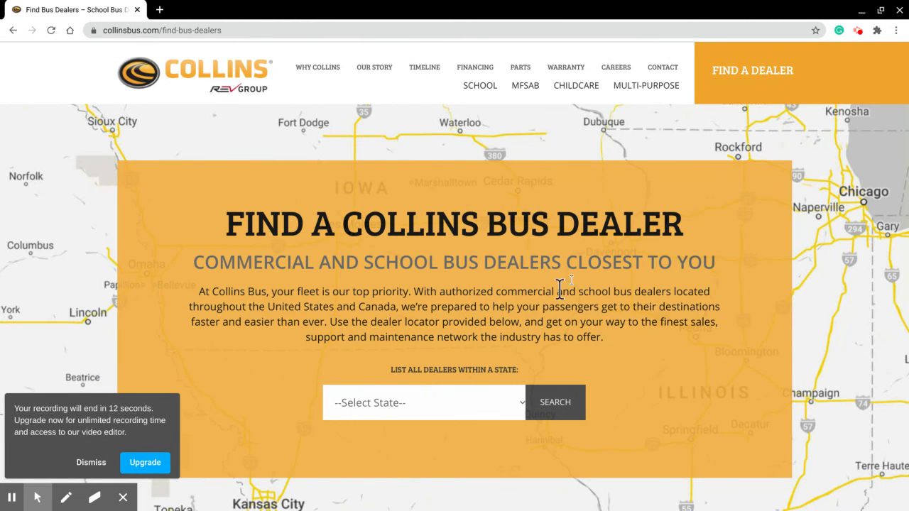
scroll(down, 3)
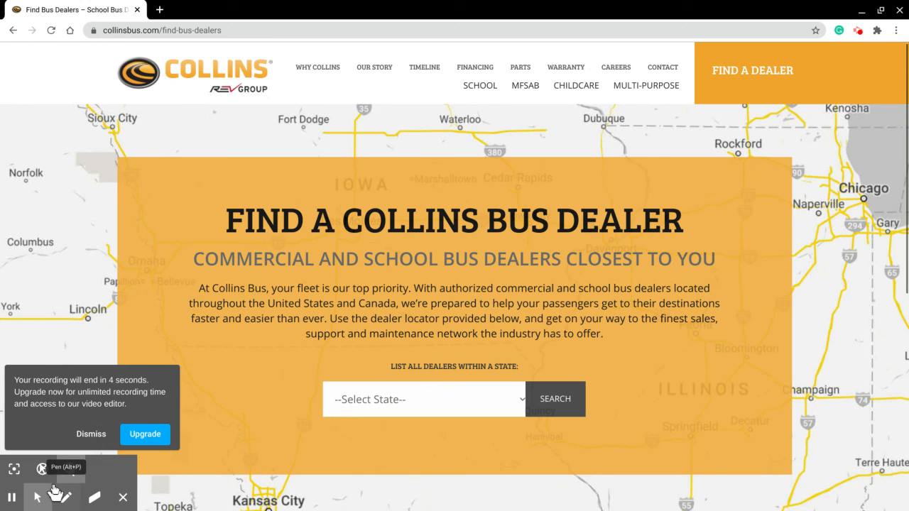
mouse_move(12, 494)
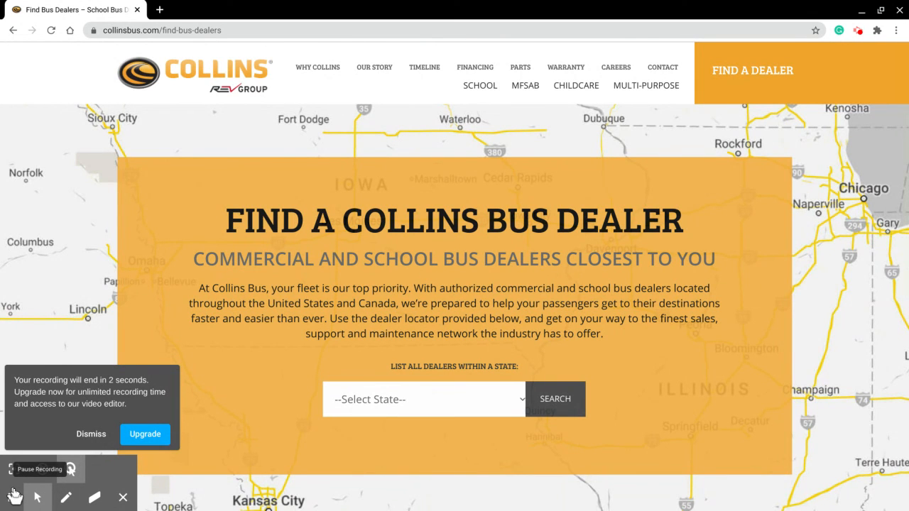